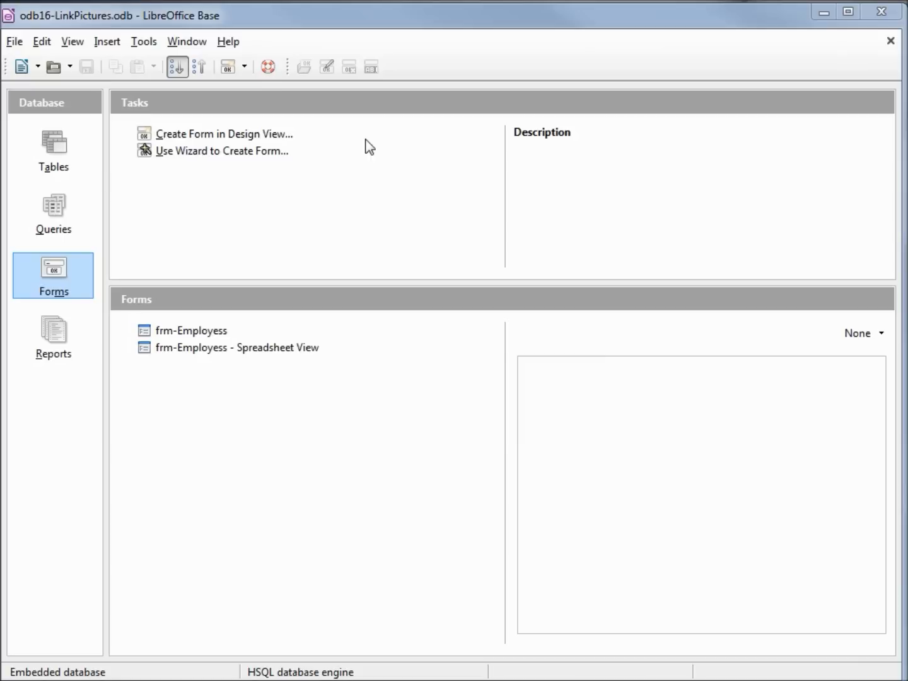
{"action": "mouse_move", "coordinate": [59, 31]}
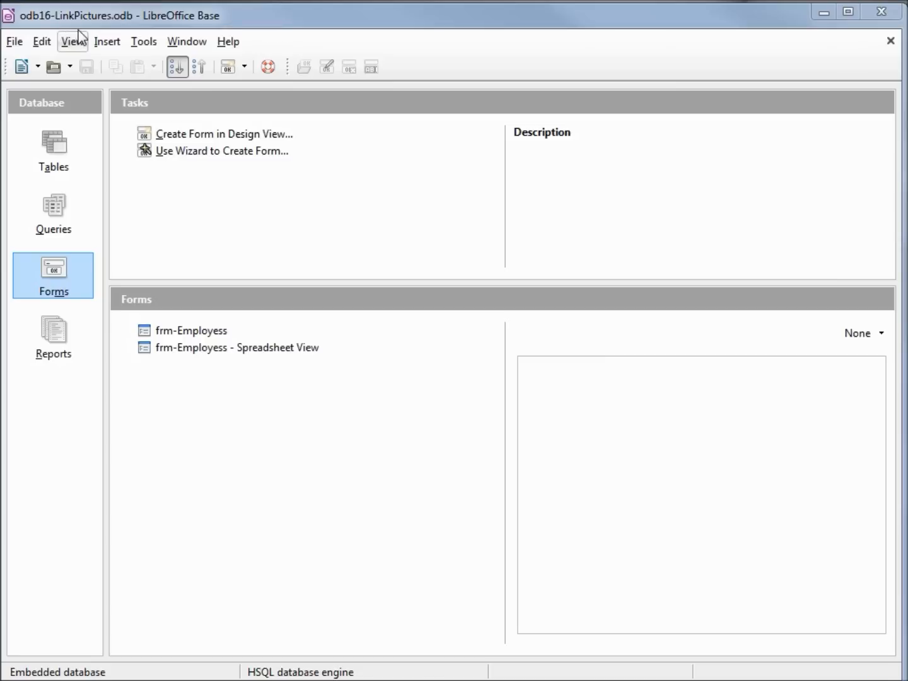
{"action": "mouse_move", "coordinate": [201, 141]}
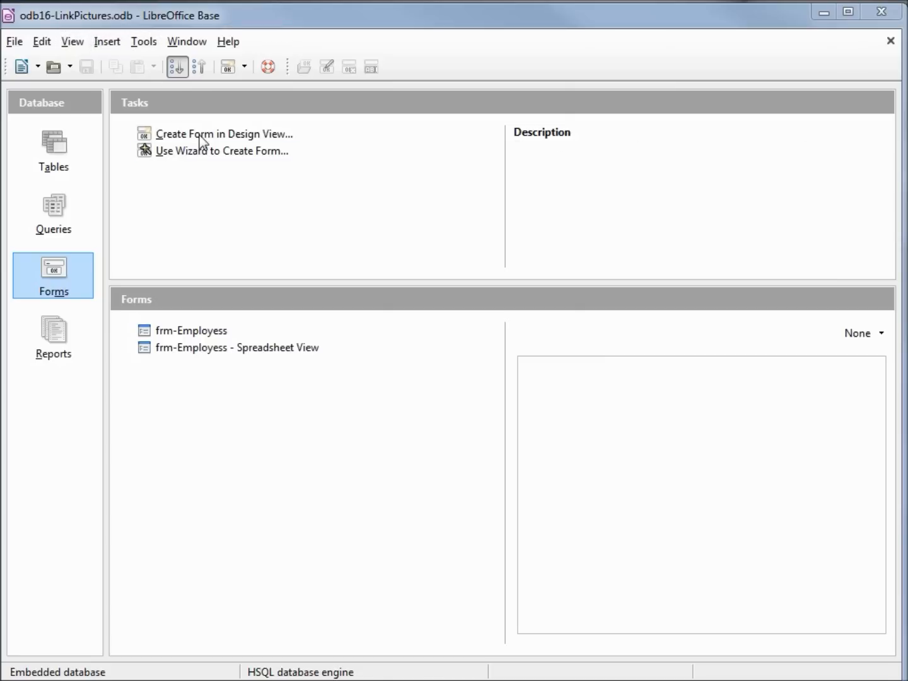
{"action": "mouse_move", "coordinate": [262, 227]}
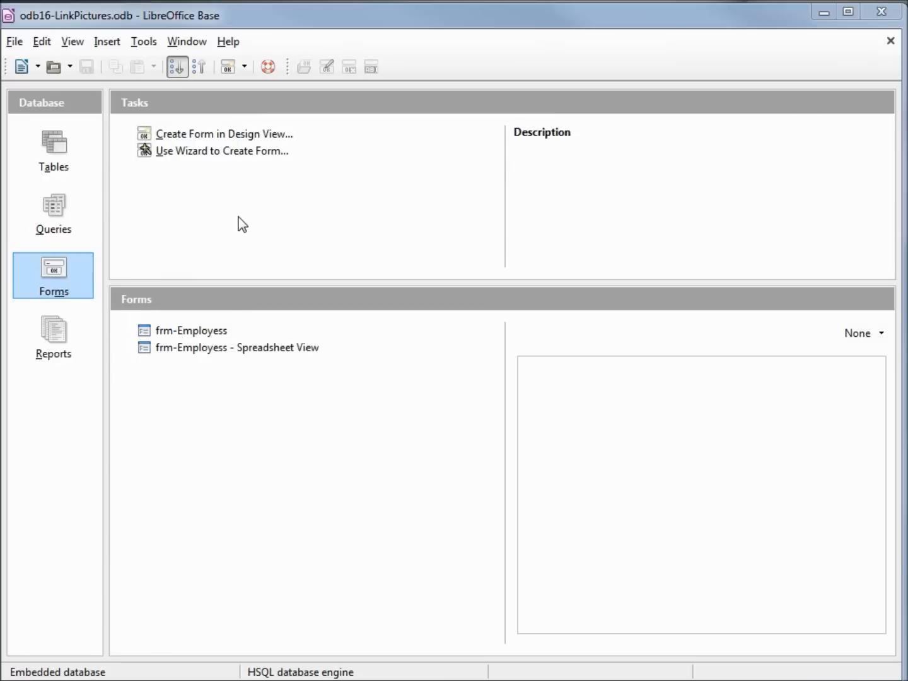
{"action": "mouse_move", "coordinate": [57, 151]}
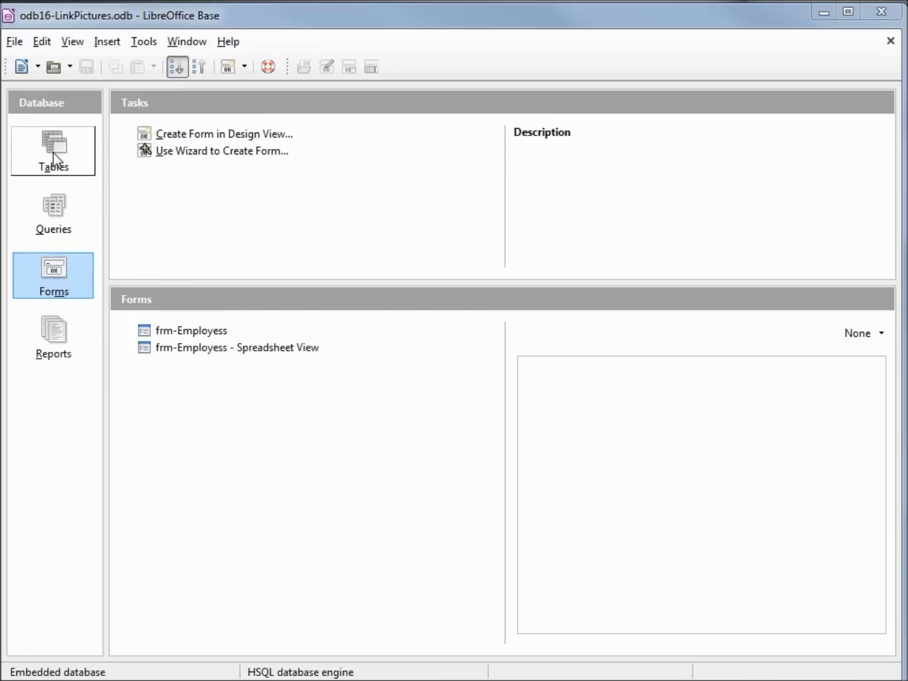
Step: Add a text field employeeLinkPic below Hourly Wage in tbl_Employees and save the table design
{"action": "left_click", "coordinate": [53, 150]}
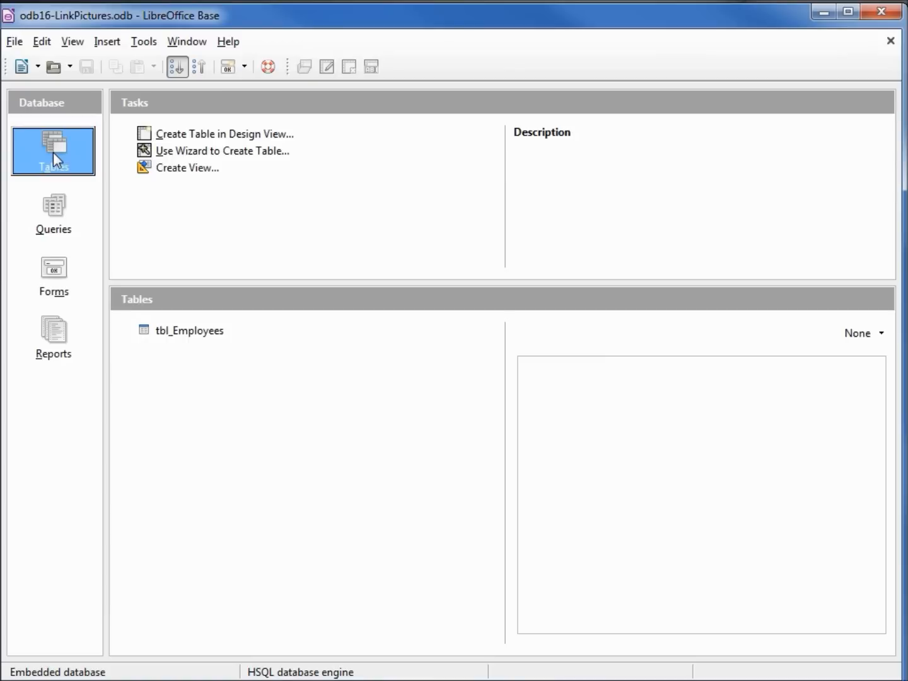
{"action": "right_click", "coordinate": [188, 331]}
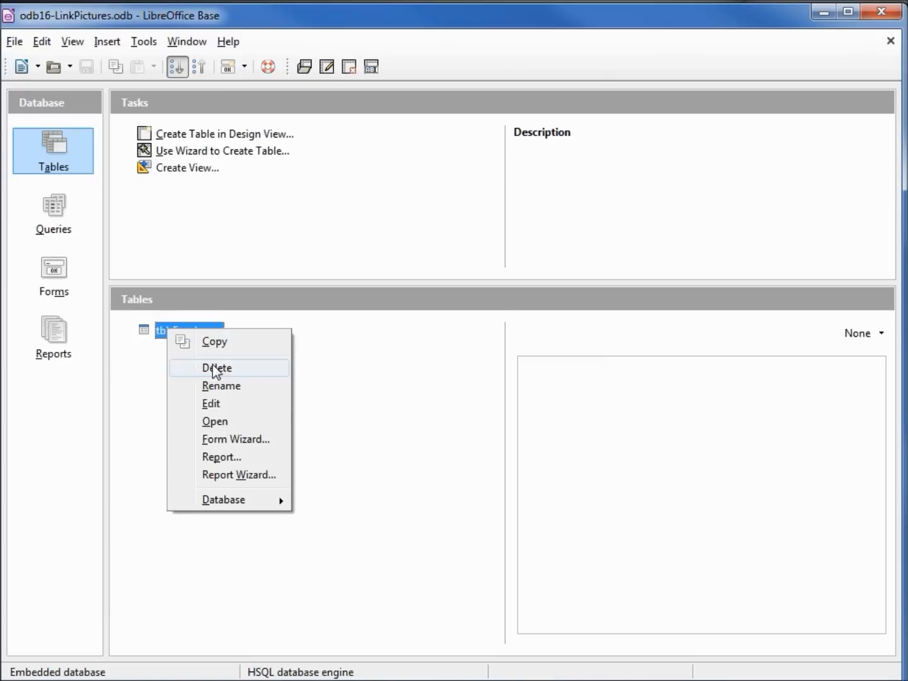
{"action": "left_click", "coordinate": [222, 386]}
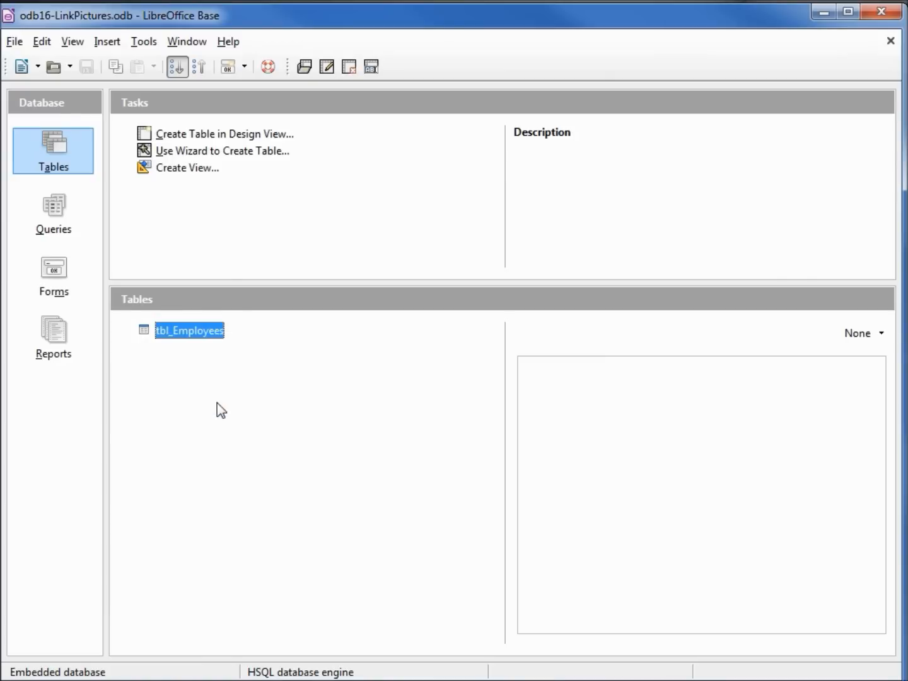
{"action": "double_click", "coordinate": [189, 331]}
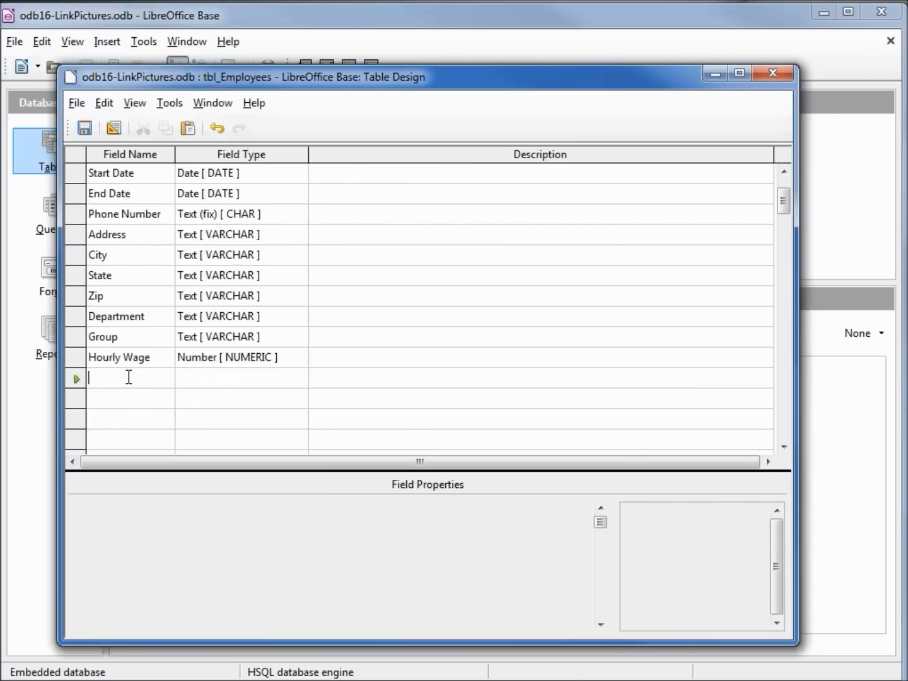
{"action": "type", "text": "employeeLinkPic"}
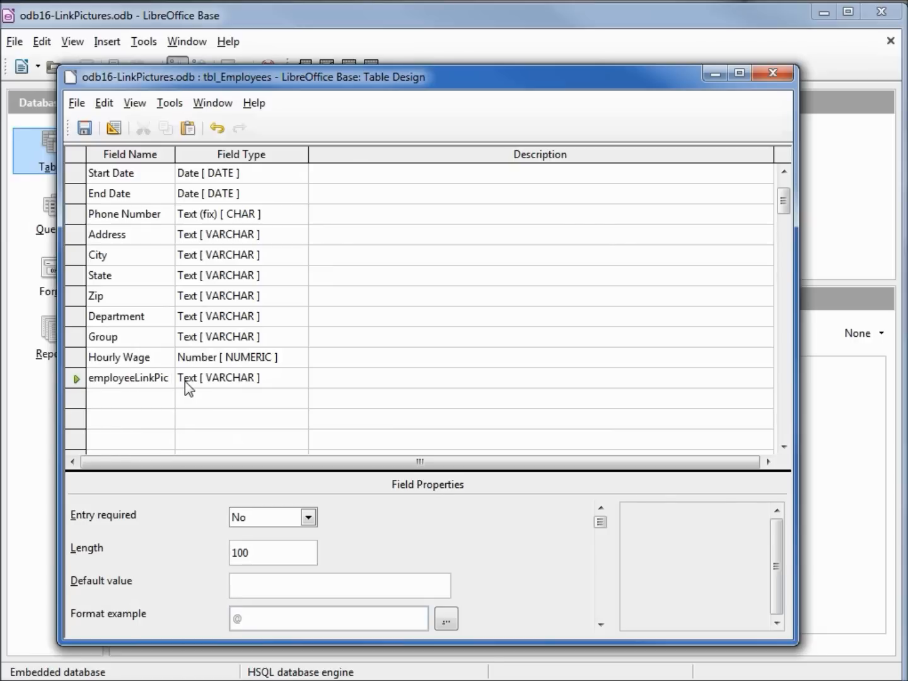
{"action": "mouse_move", "coordinate": [120, 263]}
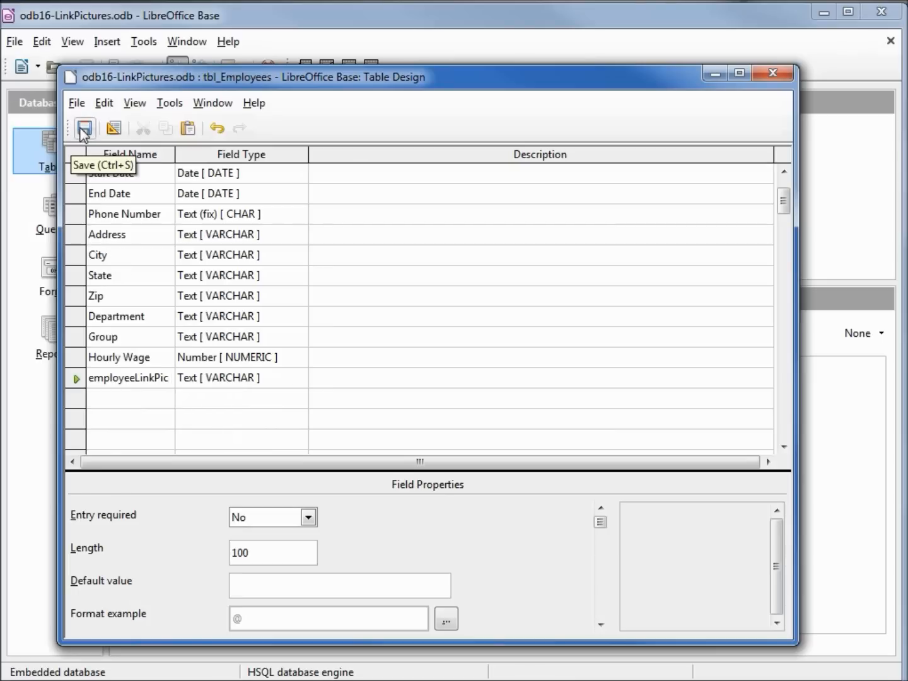
{"action": "left_click", "coordinate": [83, 128]}
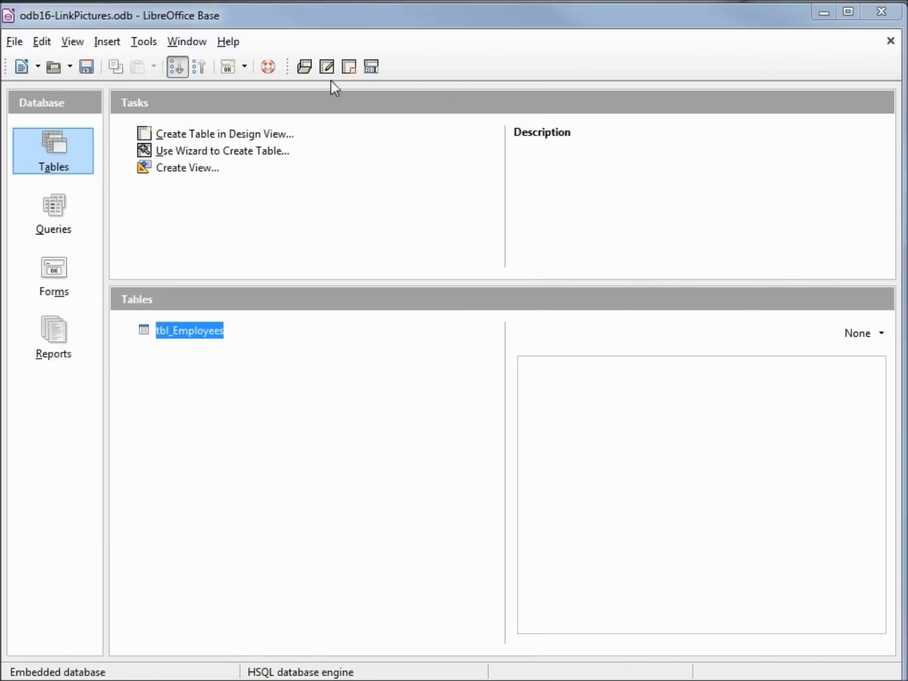
{"action": "mouse_move", "coordinate": [88, 65]}
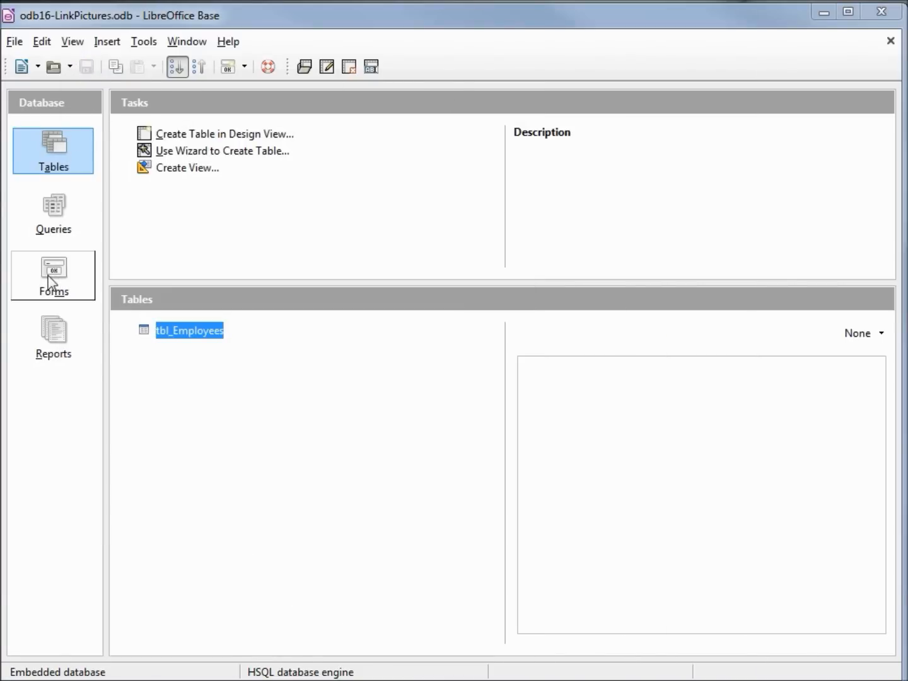
Step: Open frm-Employeess in design mode and show the additional form control types
{"action": "left_click", "coordinate": [53, 275]}
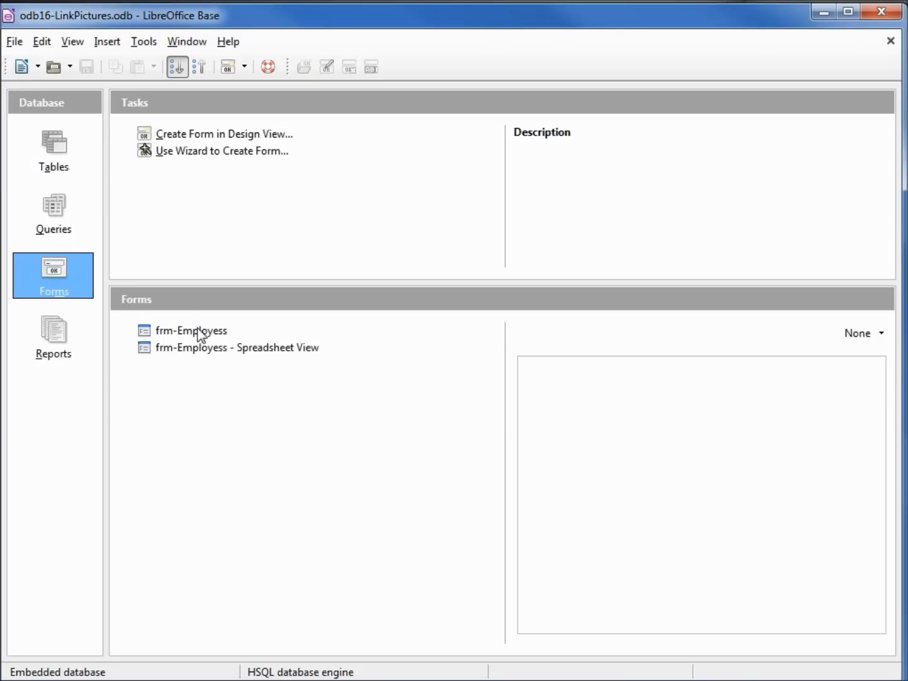
{"action": "right_click", "coordinate": [190, 330]}
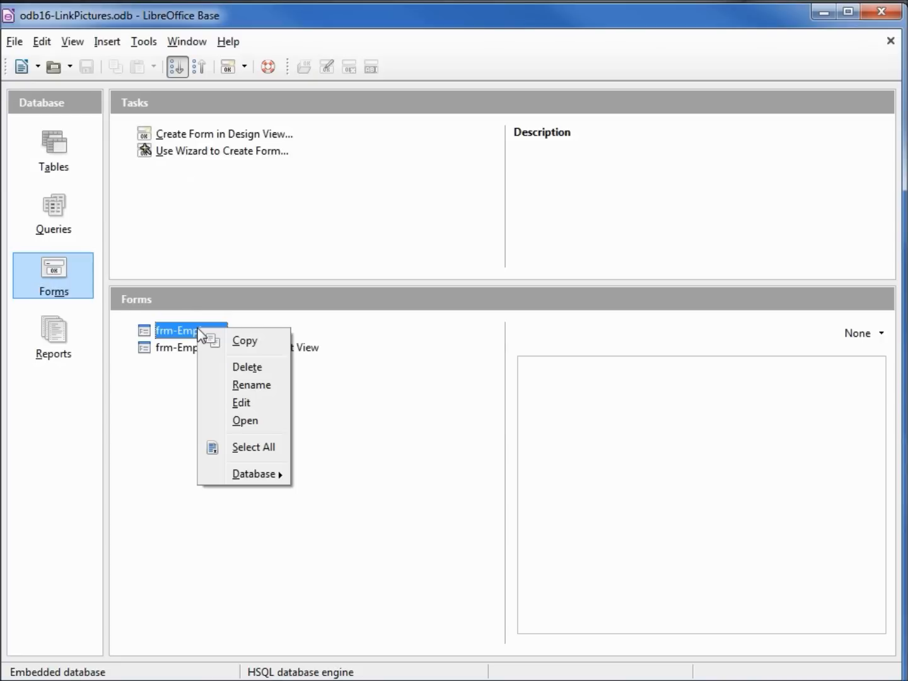
{"action": "left_click", "coordinate": [251, 384]}
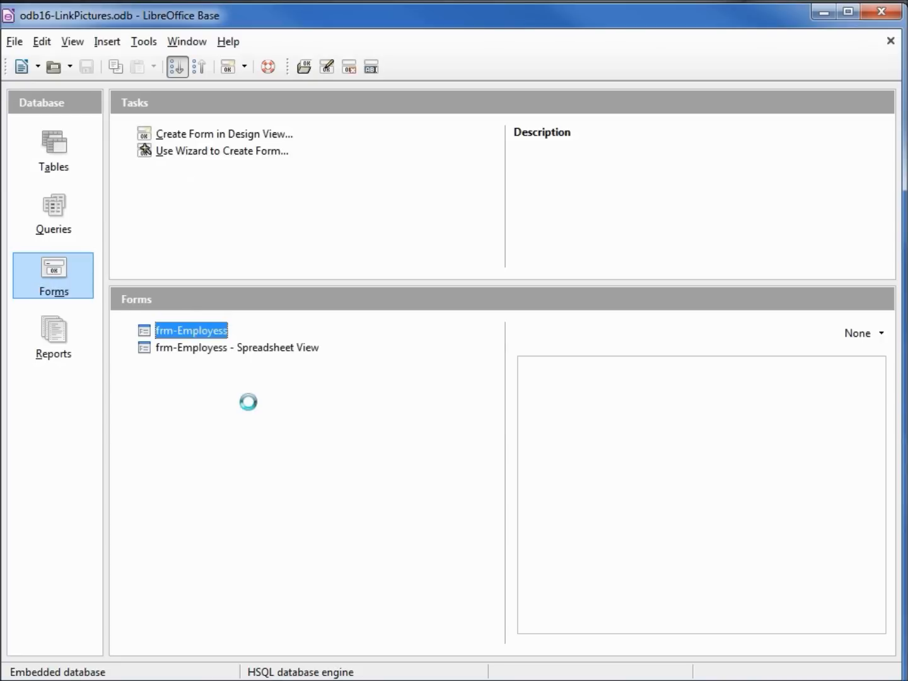
{"action": "double_click", "coordinate": [192, 331]}
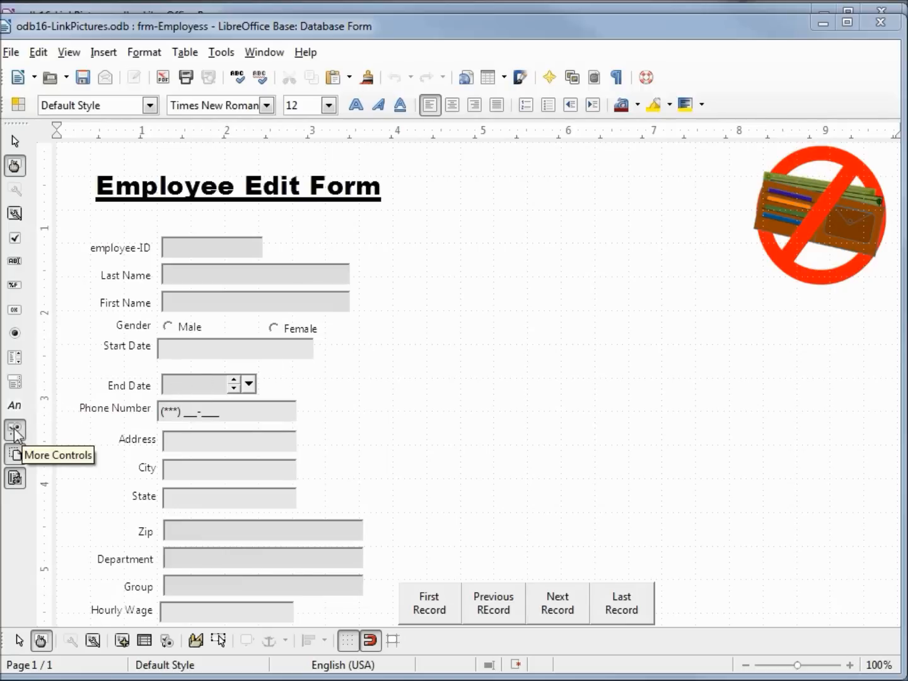
{"action": "left_click", "coordinate": [15, 429]}
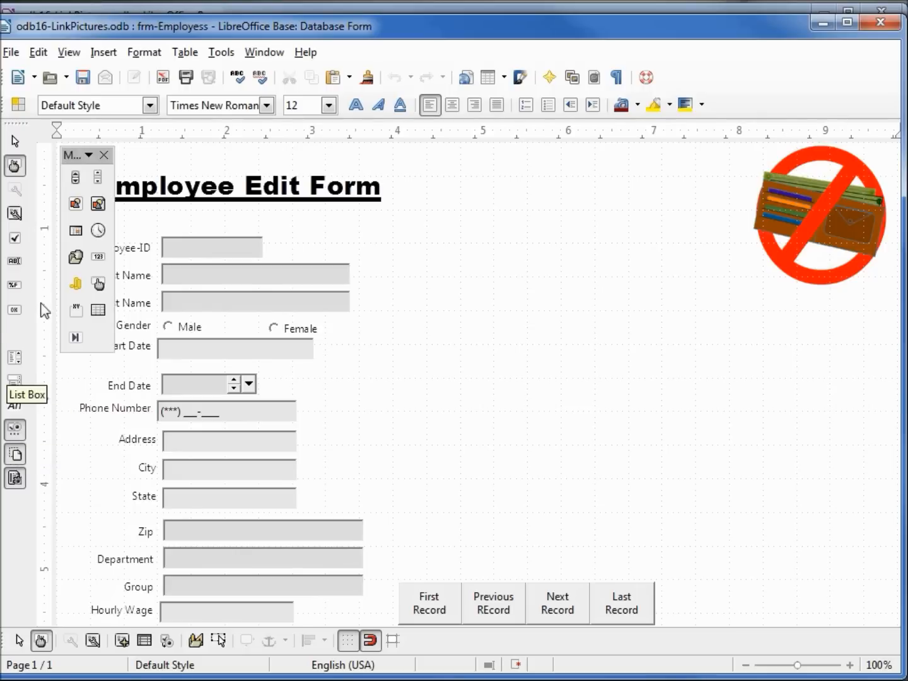
{"action": "mouse_move", "coordinate": [76, 204]}
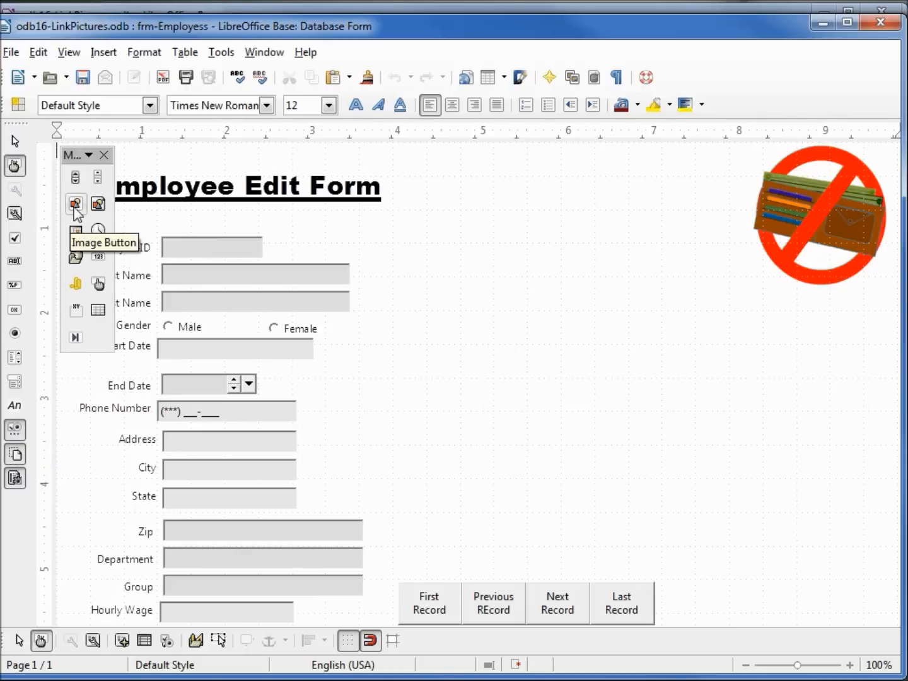
{"action": "mouse_move", "coordinate": [99, 204]}
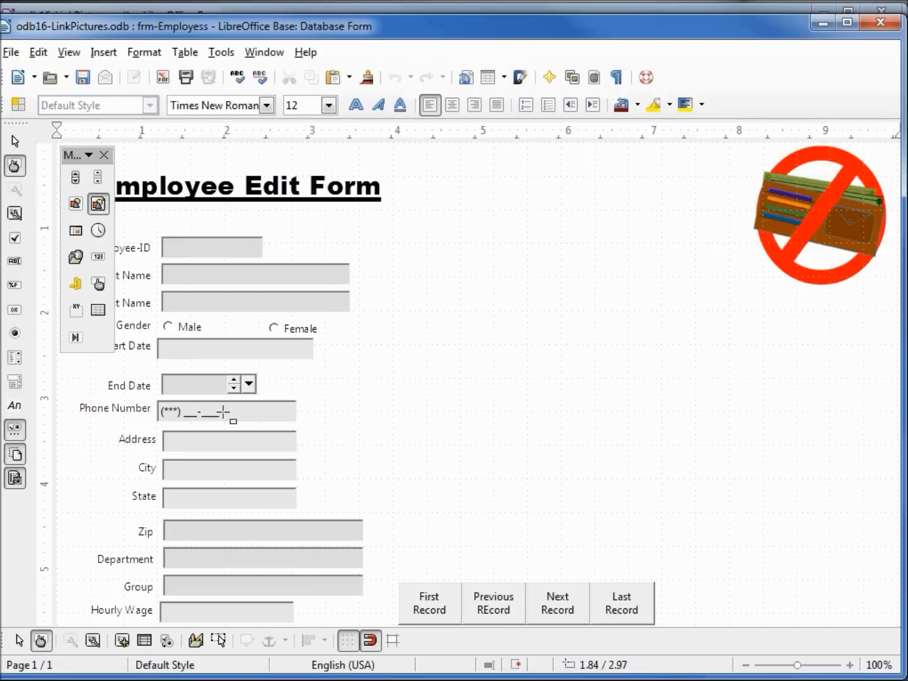
Step: Draw an image box beside the address fields and enlarge it up toward the form title
{"action": "left_click_drag", "start_coordinate": [399, 391], "coordinate": [431, 571]}
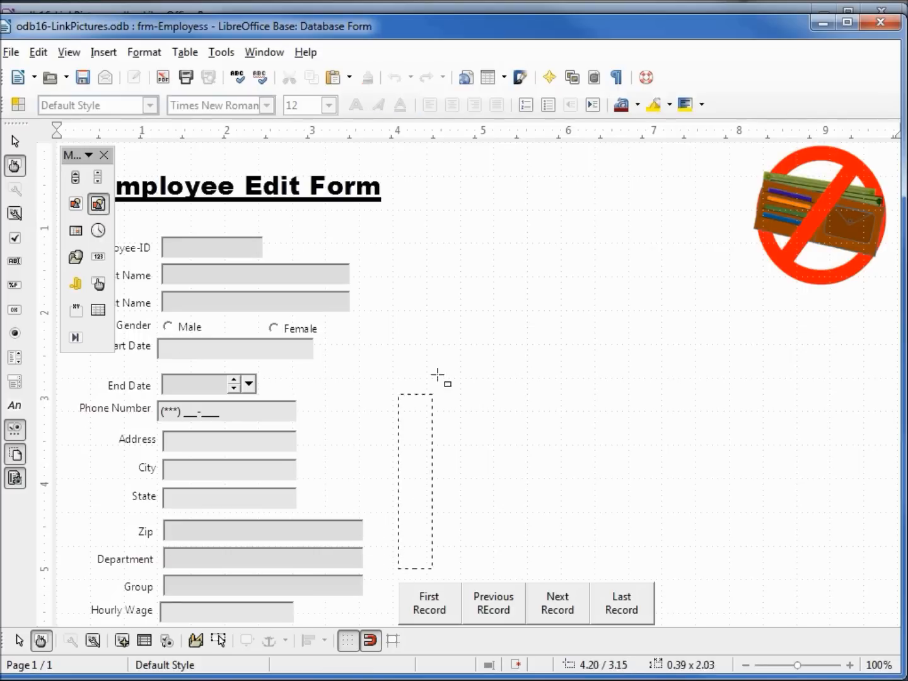
{"action": "left_click_drag", "start_coordinate": [438, 376], "coordinate": [659, 233]}
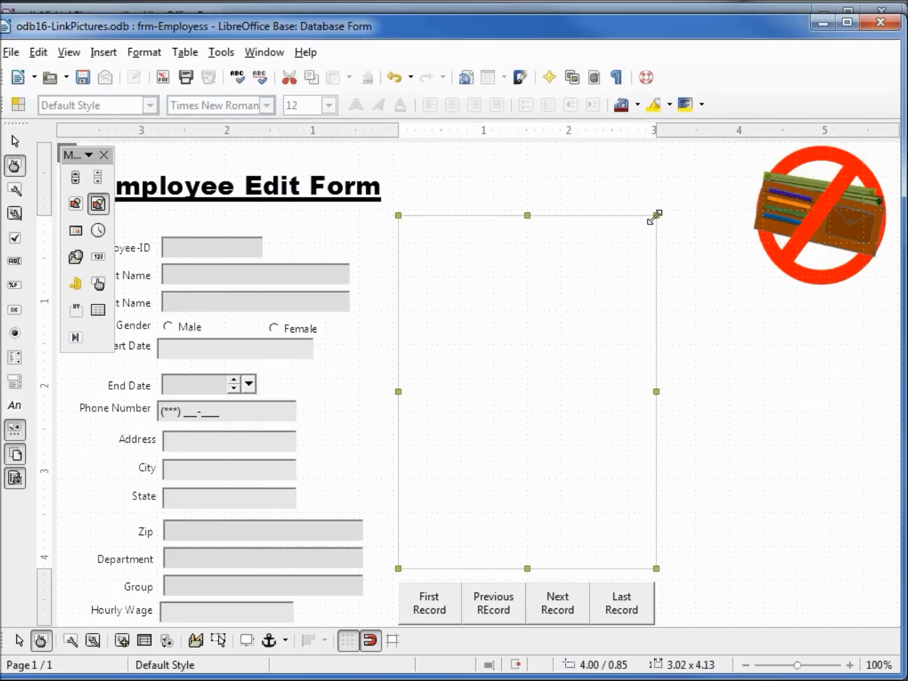
{"action": "right_click", "coordinate": [654, 221]}
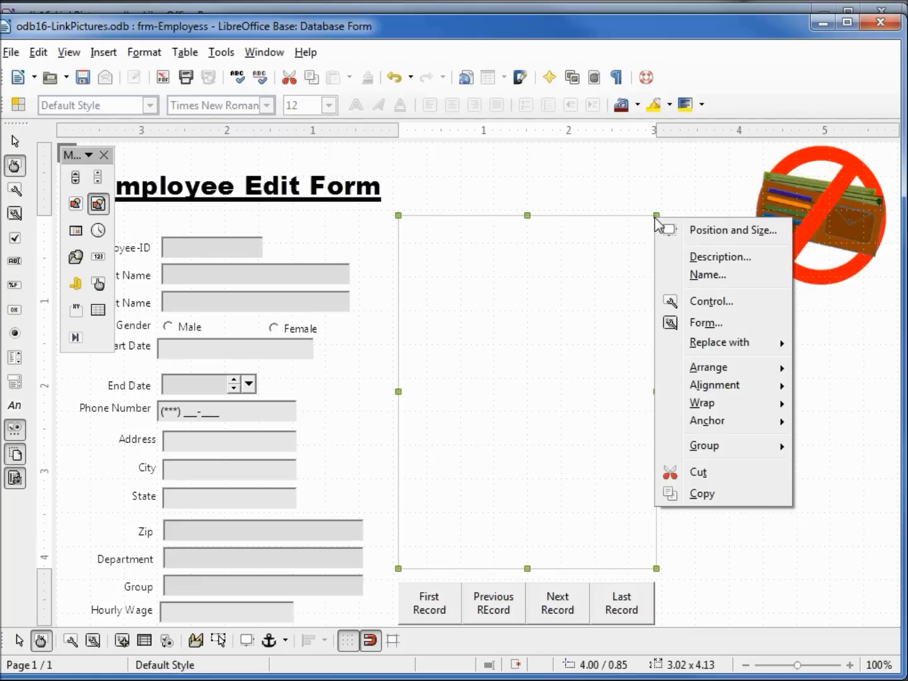
{"action": "mouse_move", "coordinate": [711, 301]}
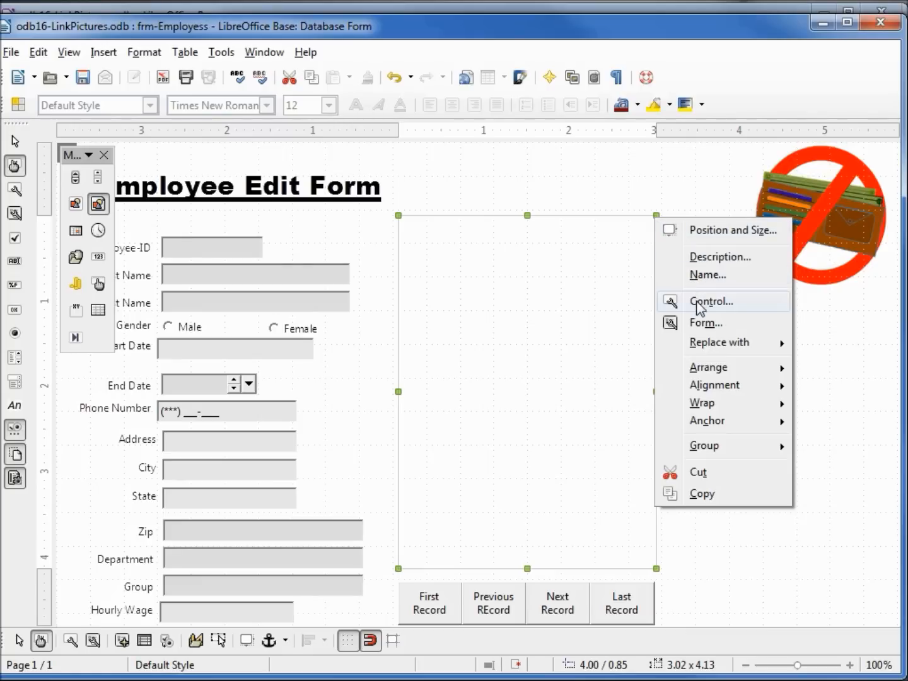
{"action": "mouse_move", "coordinate": [694, 305]}
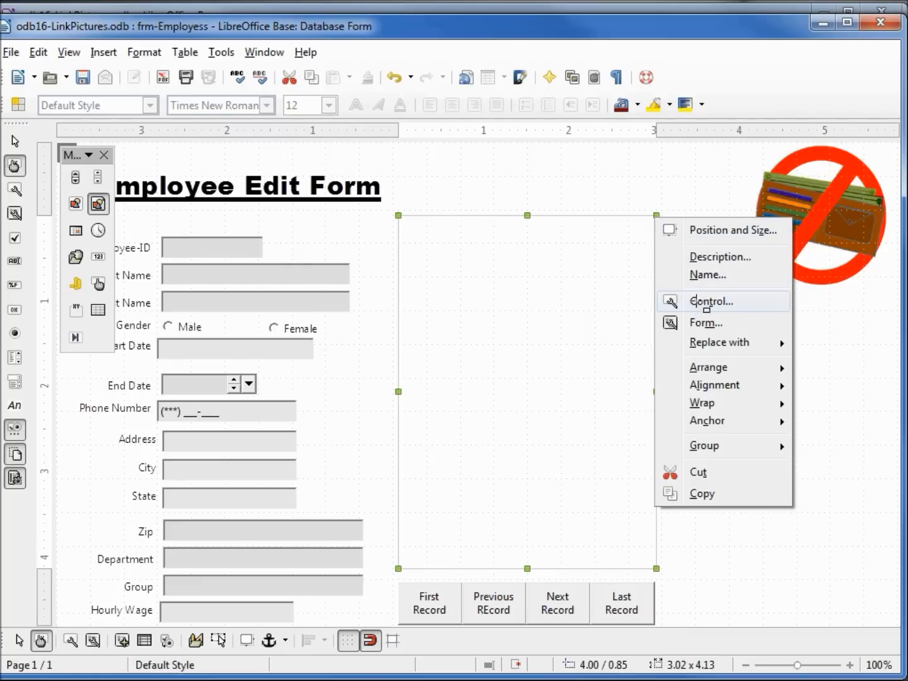
Step: Name the image control imgEmployeeLinkPic with a light gray background and gray border
{"action": "left_click", "coordinate": [711, 302]}
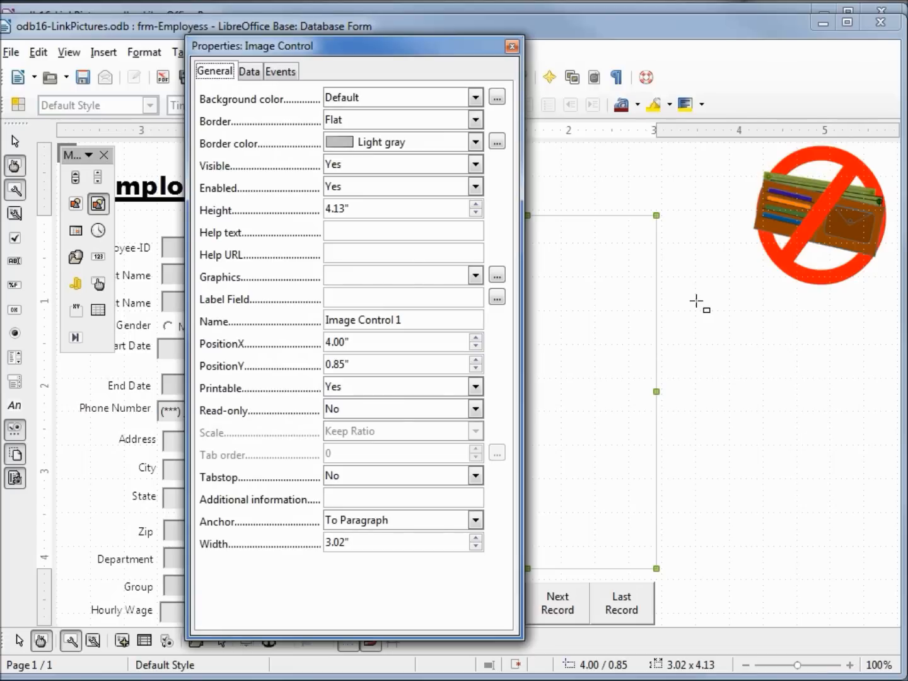
{"action": "left_click", "coordinate": [404, 321]}
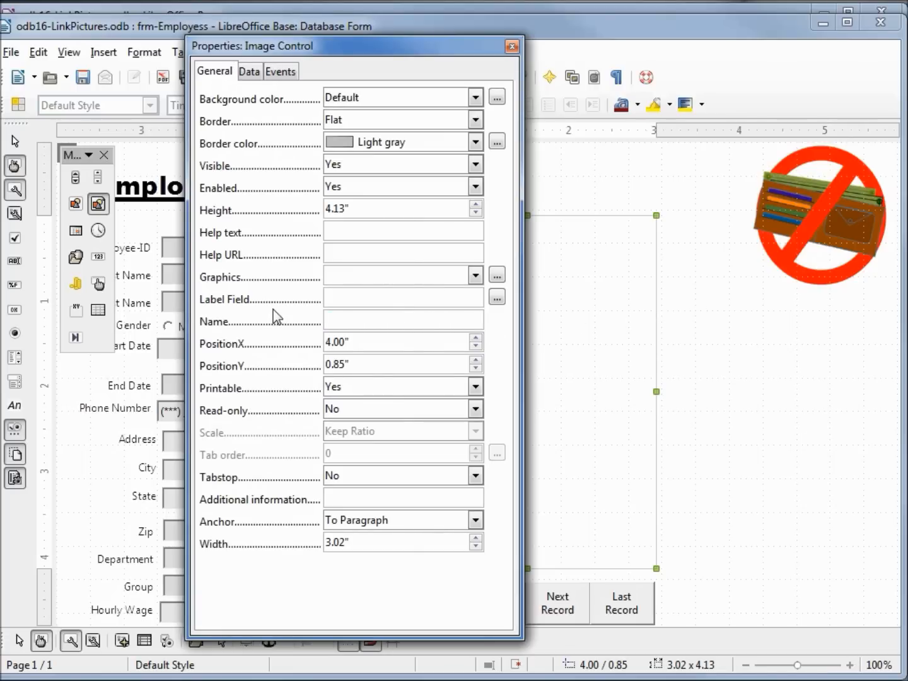
{"action": "type", "text": "imgEmployeeLinkPic"}
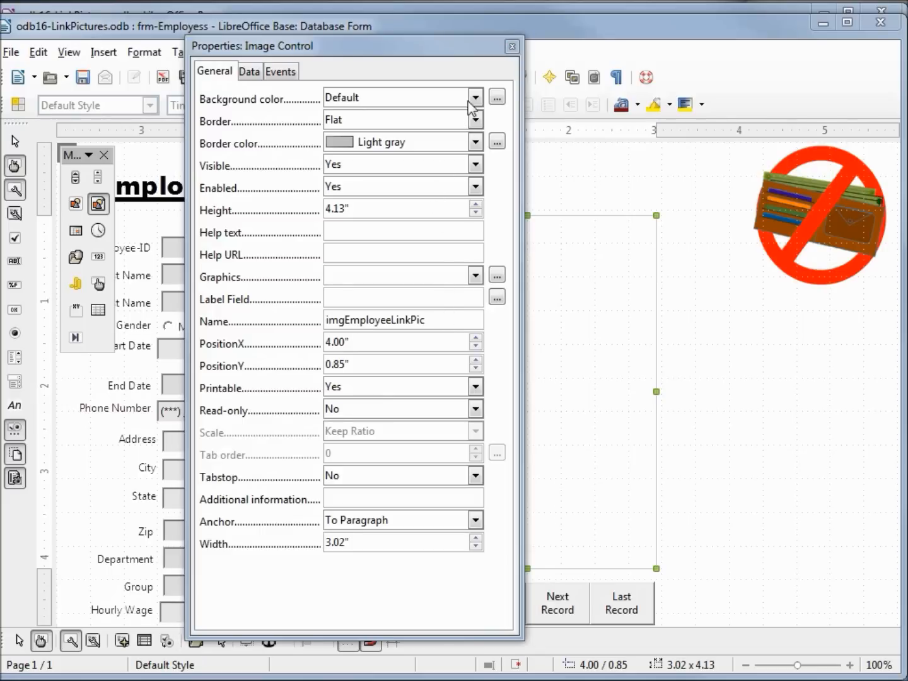
{"action": "left_click", "coordinate": [474, 97]}
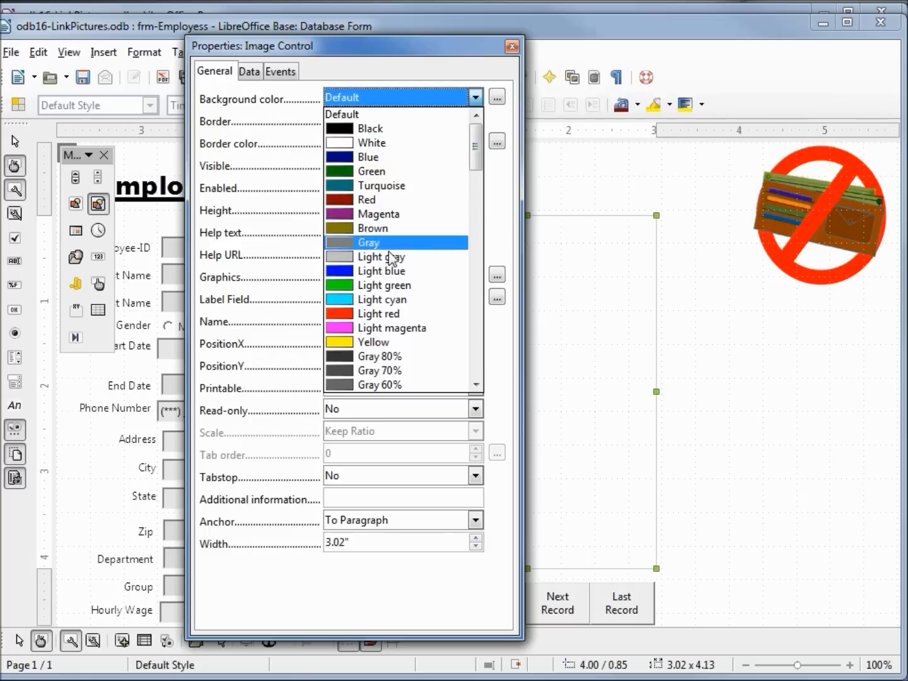
{"action": "left_click", "coordinate": [381, 258]}
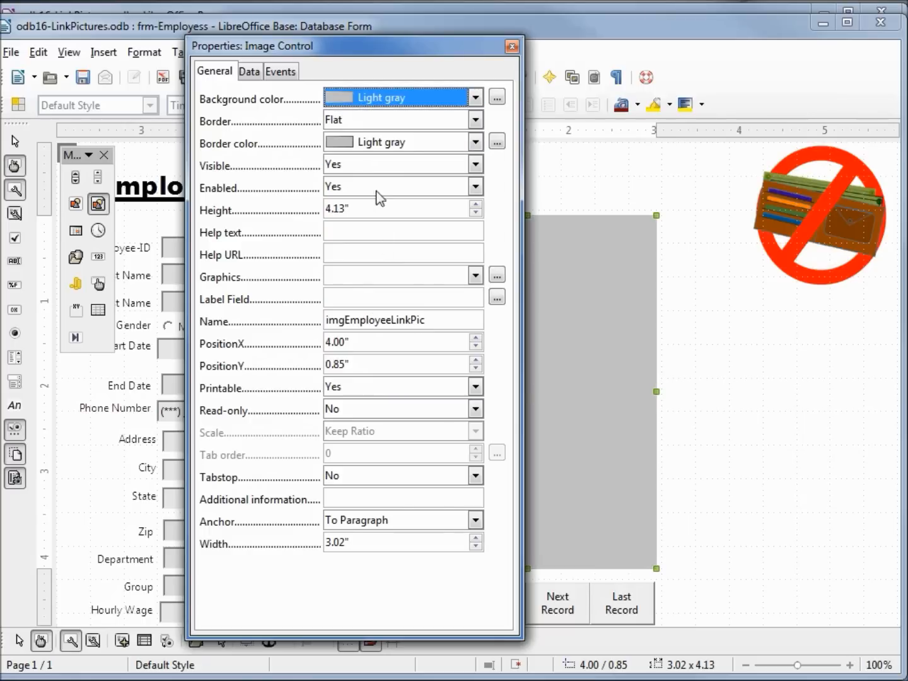
{"action": "left_click", "coordinate": [476, 141]}
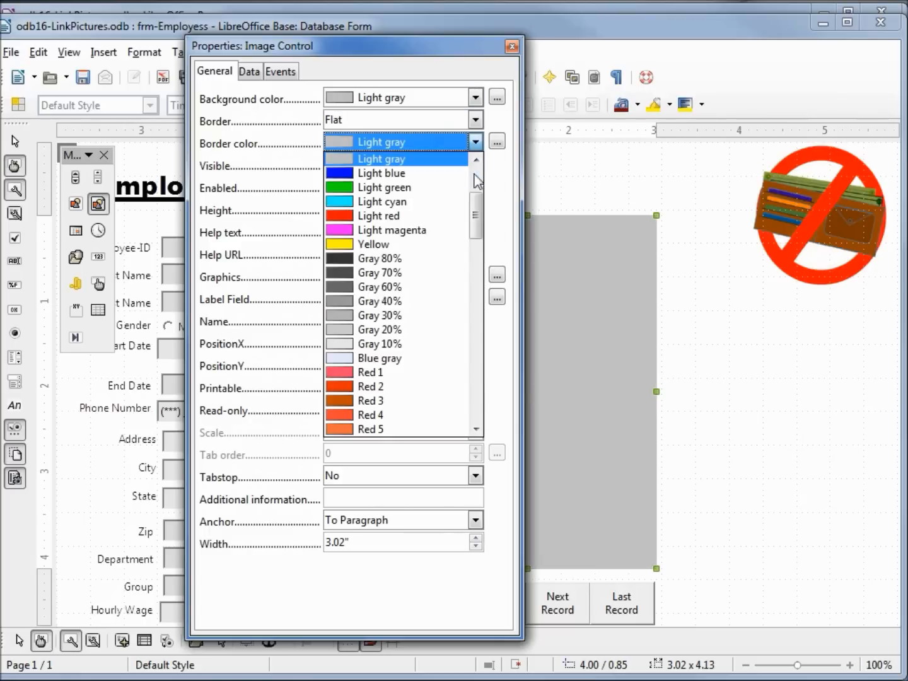
{"action": "scroll", "scroll_direction": "up", "scroll_amount": 3}
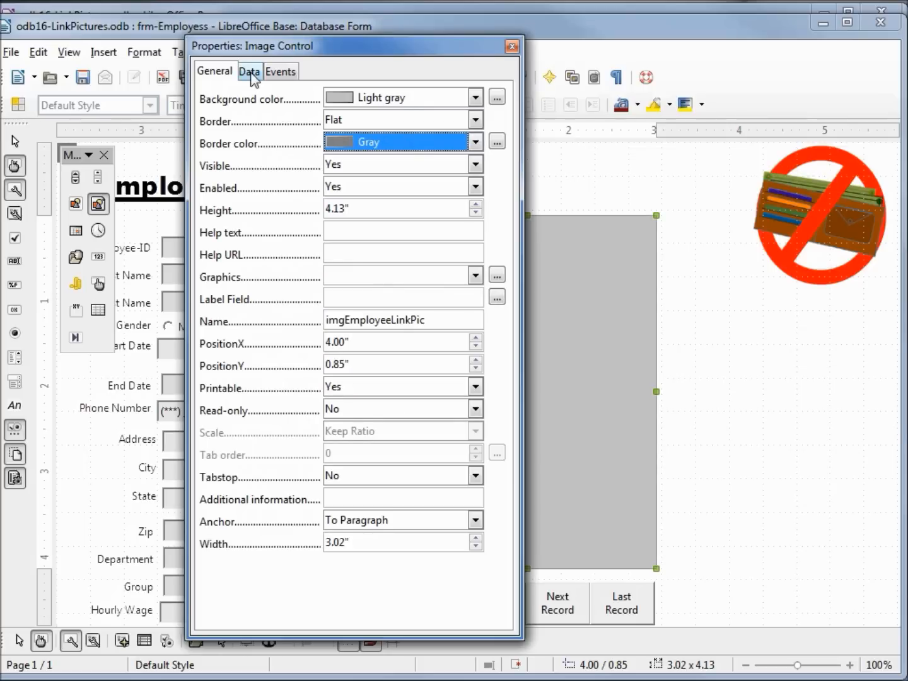
{"action": "left_click", "coordinate": [250, 70]}
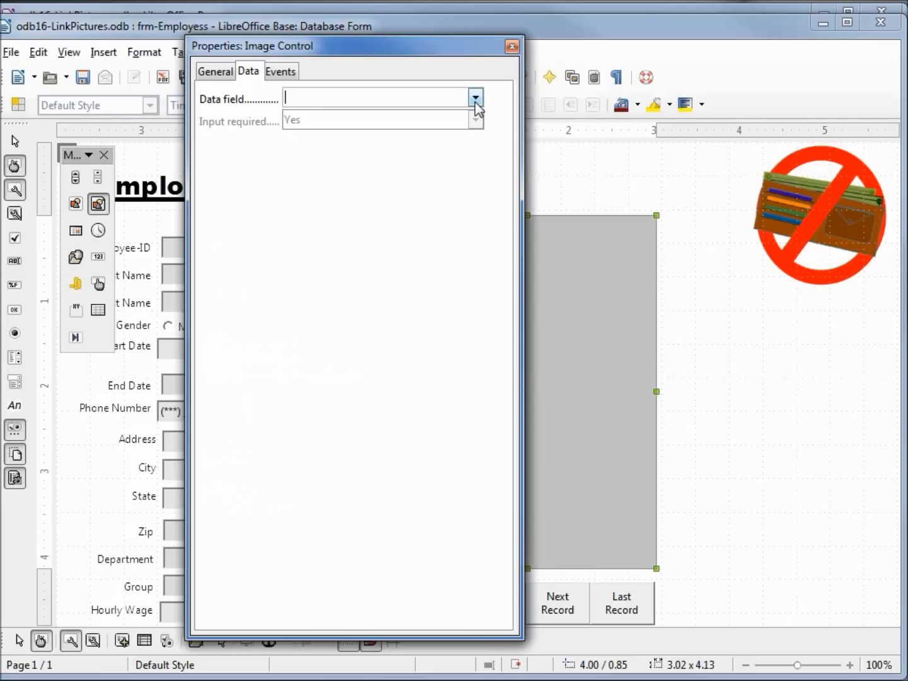
Step: Bind the control to employeeLinkPic and set its help text to 'Right Click to add a Picture'
{"action": "left_click", "coordinate": [474, 97]}
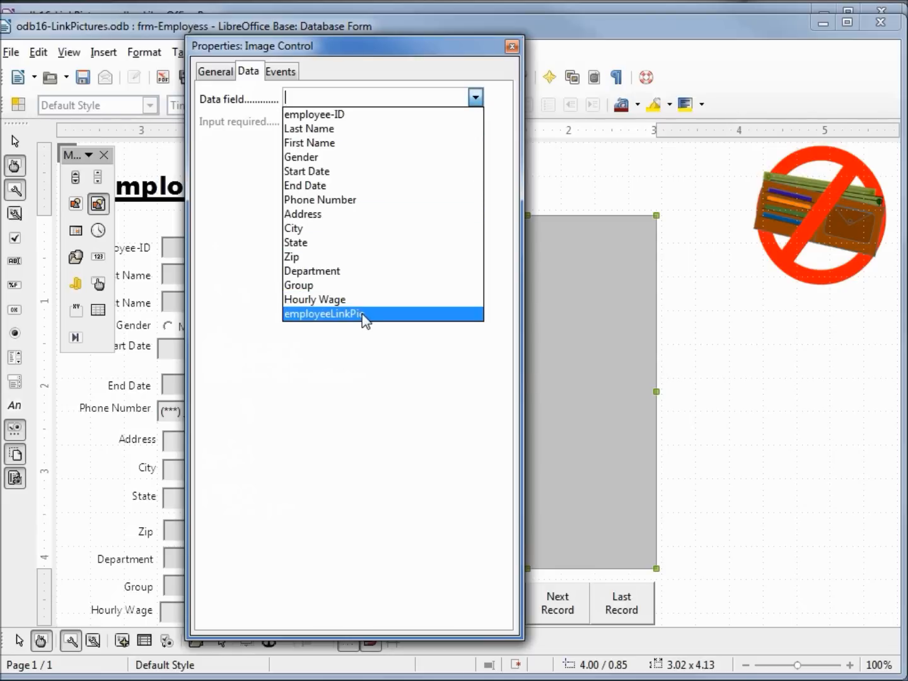
{"action": "left_click", "coordinate": [348, 314]}
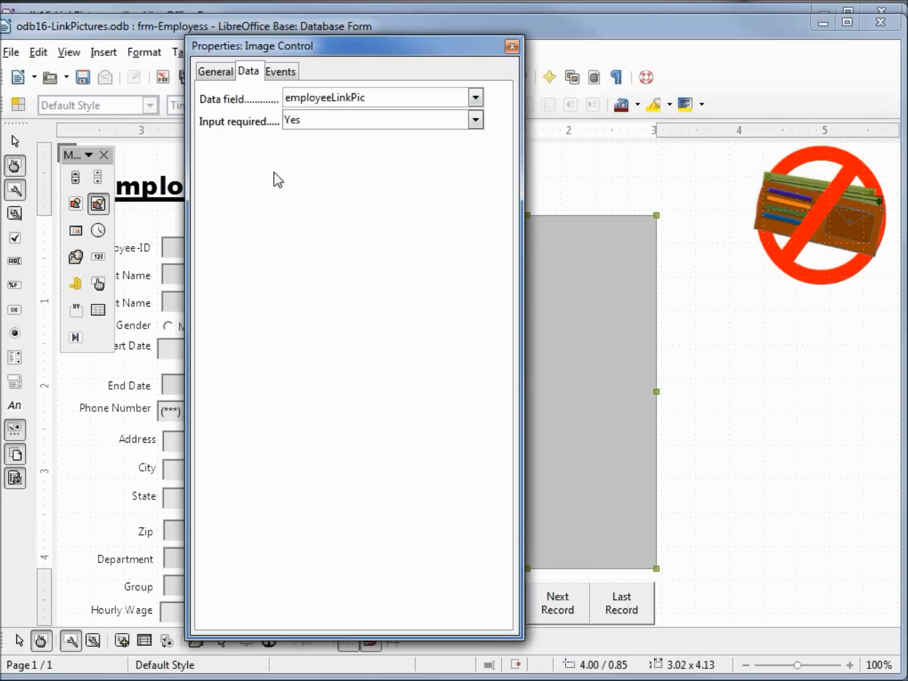
{"action": "left_click", "coordinate": [214, 71]}
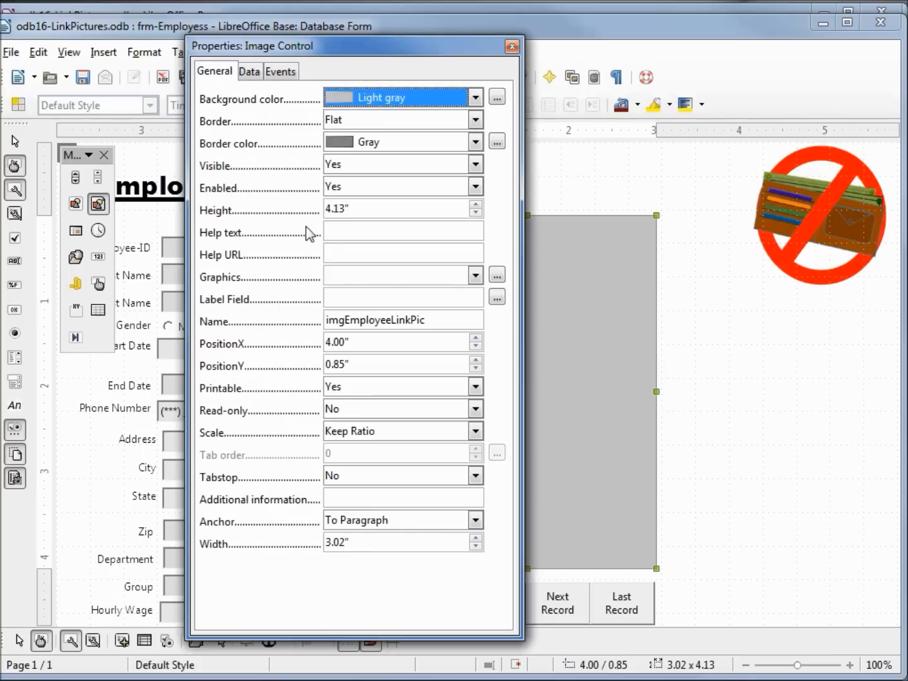
{"action": "type", "text": "Right Click to add a Picture"}
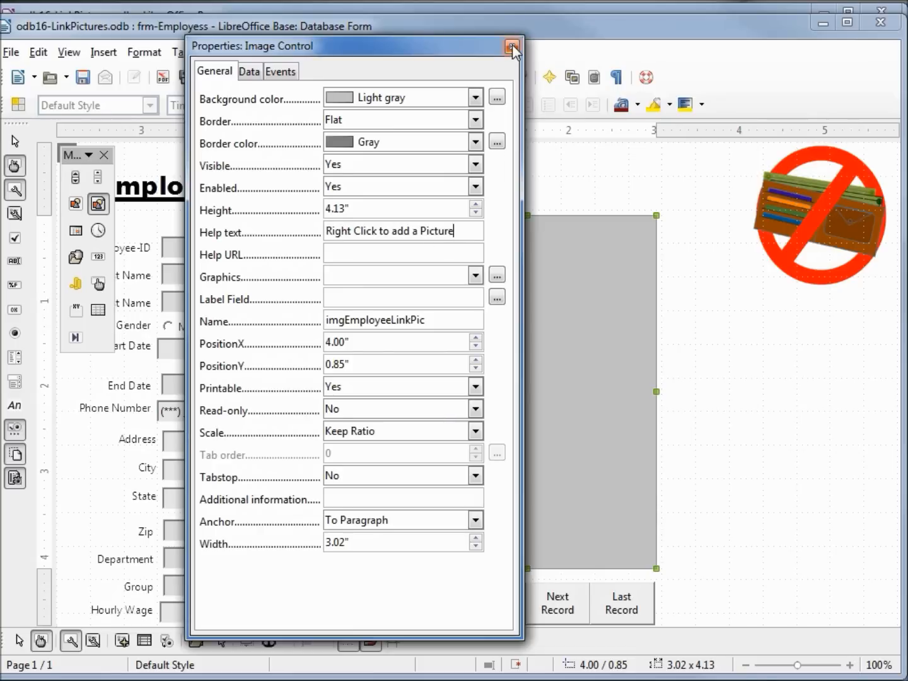
{"action": "left_click", "coordinate": [510, 44]}
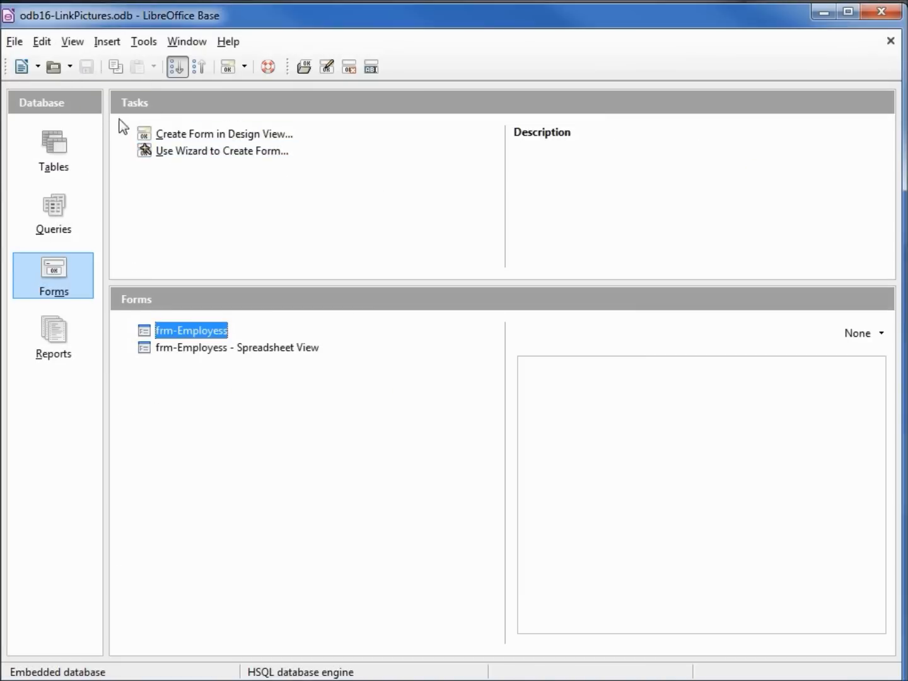
{"action": "mouse_move", "coordinate": [194, 336]}
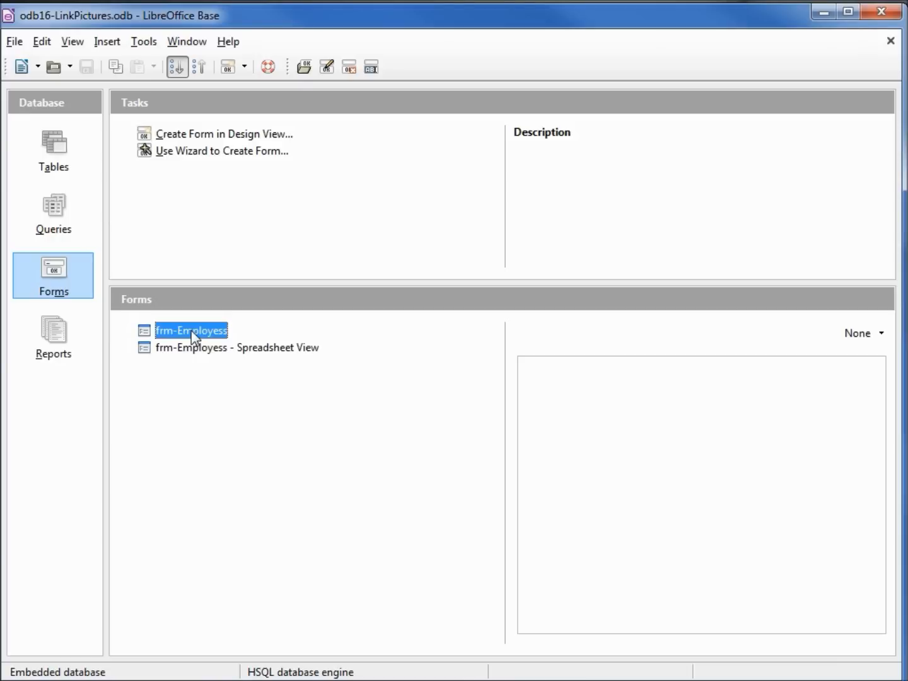
Step: Run the frm-Employeess form for data entry, showing the first employee record
{"action": "double_click", "coordinate": [192, 331]}
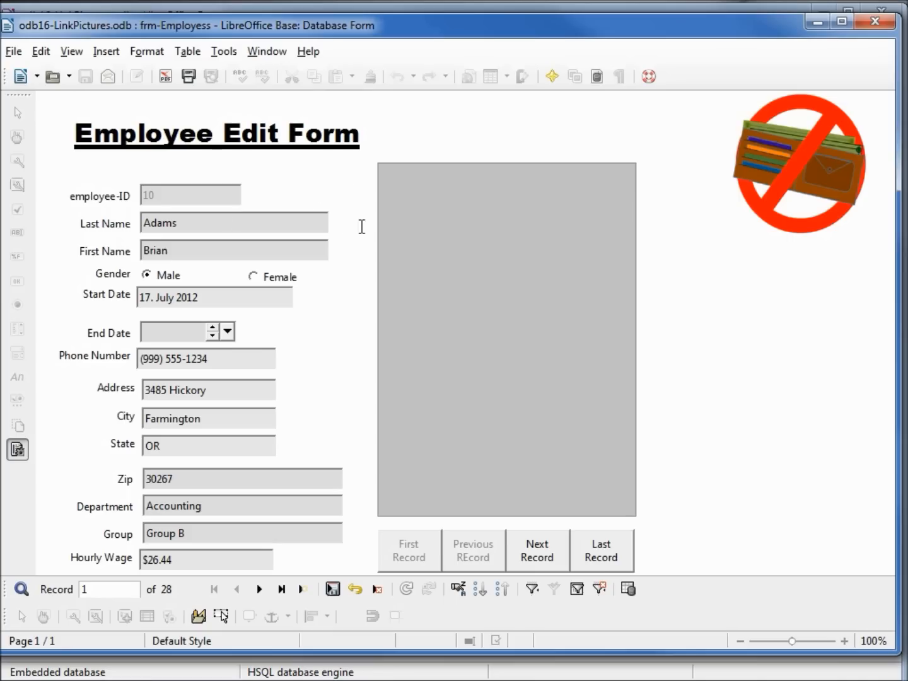
{"action": "mouse_move", "coordinate": [454, 242]}
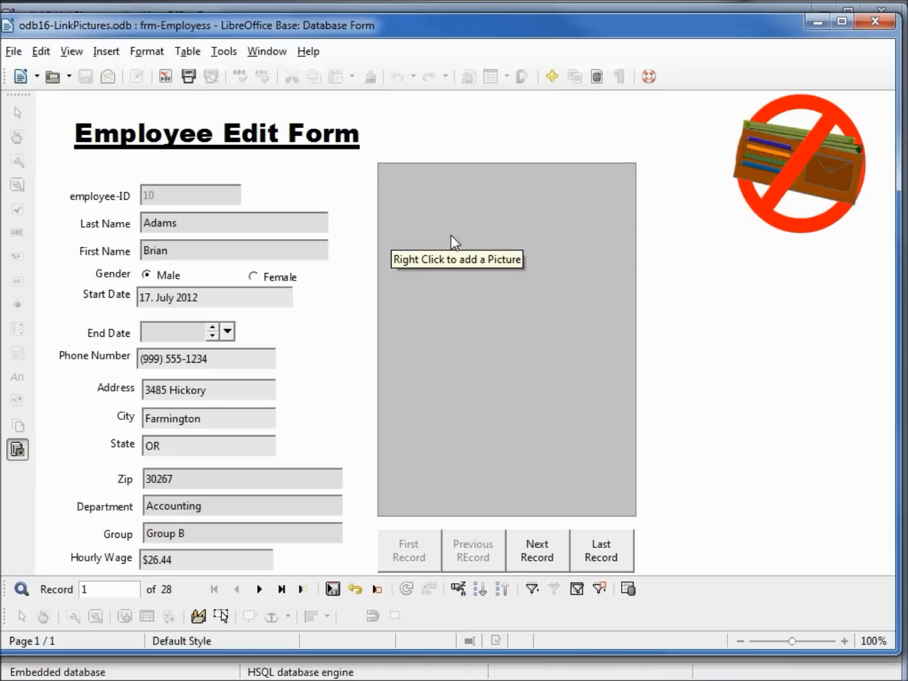
{"action": "right_click", "coordinate": [454, 243]}
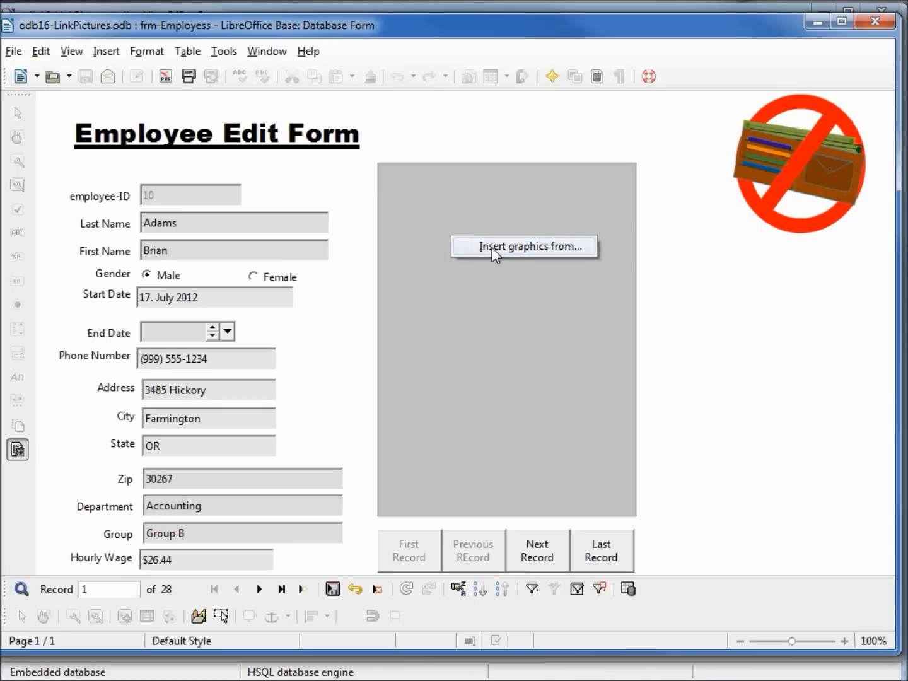
{"action": "left_click", "coordinate": [523, 246]}
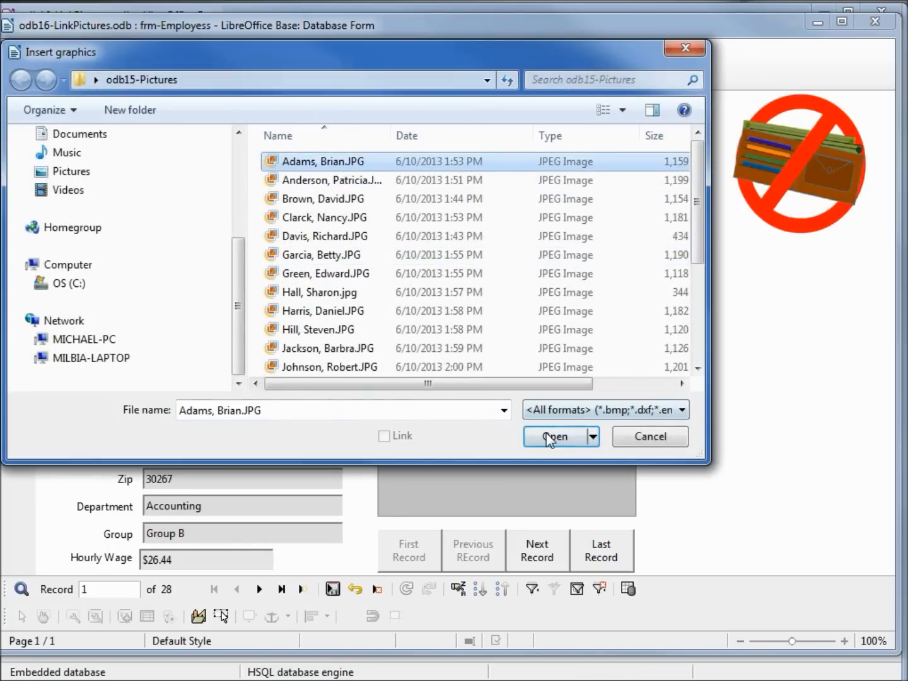
{"action": "left_click", "coordinate": [553, 436]}
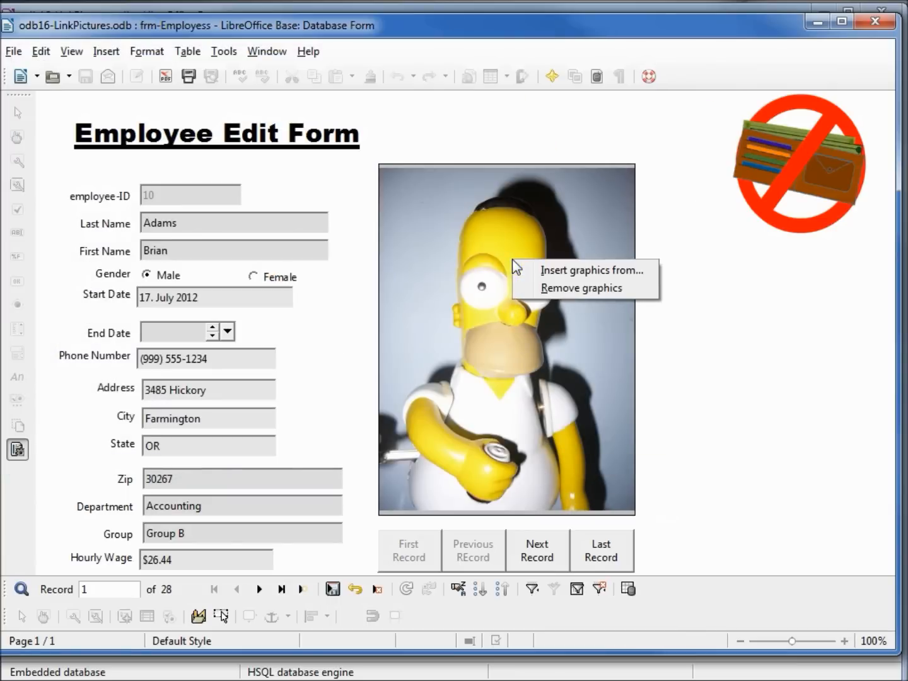
{"action": "mouse_move", "coordinate": [580, 306]}
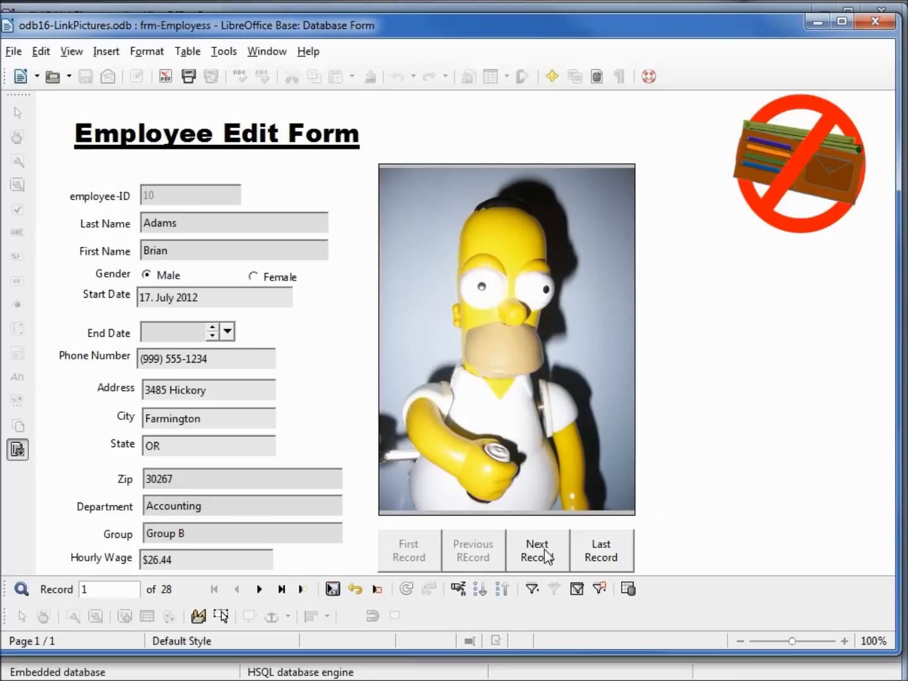
{"action": "left_click", "coordinate": [538, 550]}
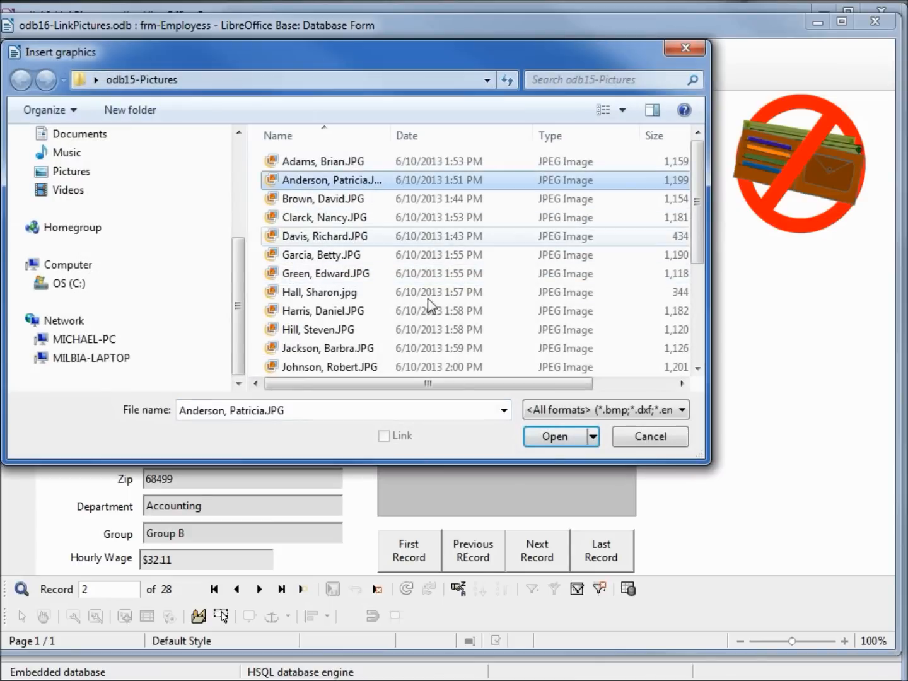
{"action": "left_click", "coordinate": [555, 437]}
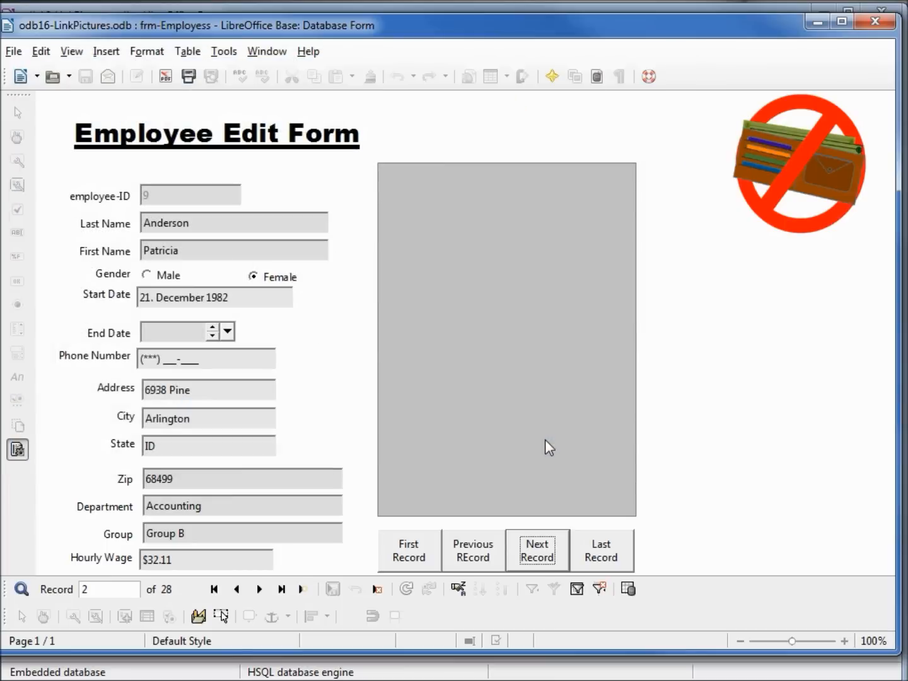
{"action": "left_click", "coordinate": [537, 550]}
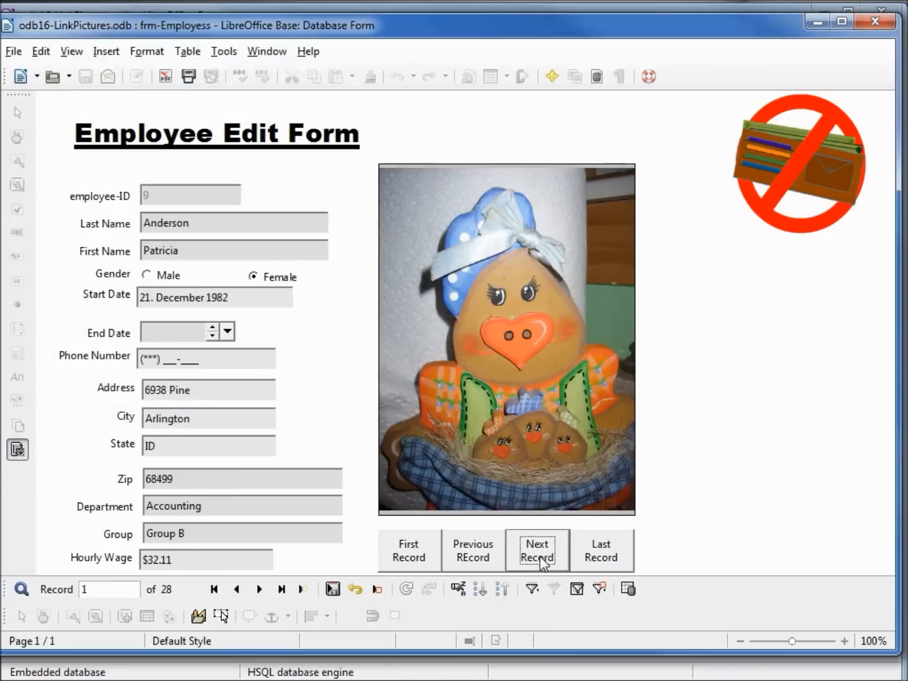
{"action": "left_click", "coordinate": [538, 550]}
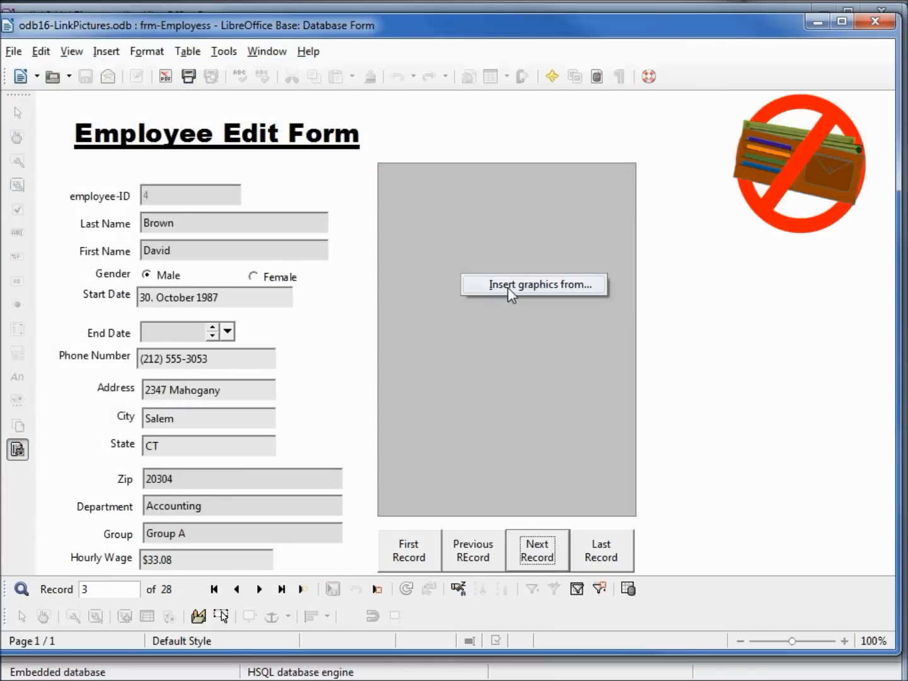
{"action": "left_click", "coordinate": [534, 285]}
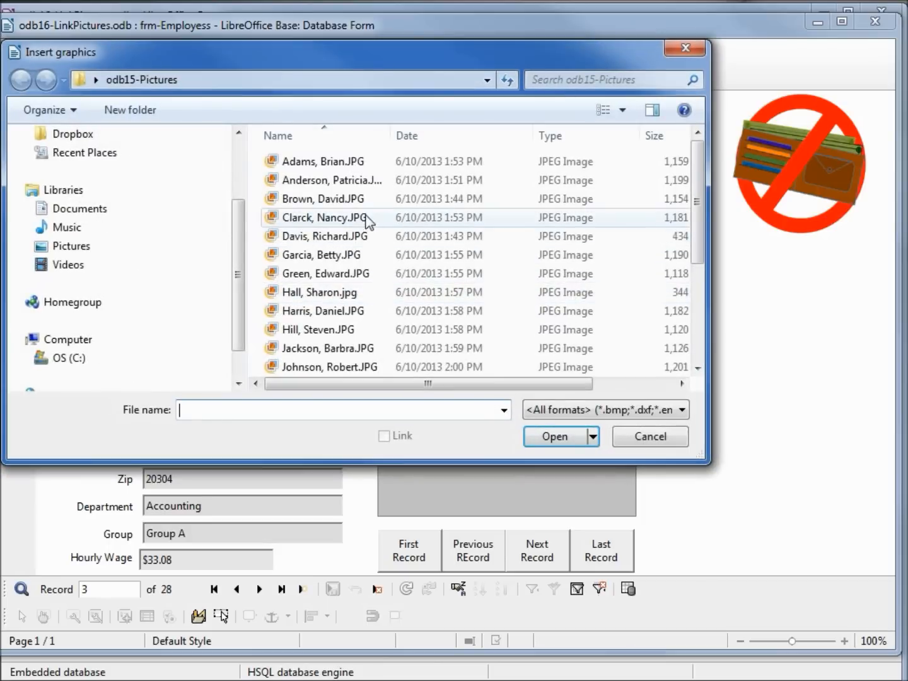
{"action": "left_click", "coordinate": [323, 199]}
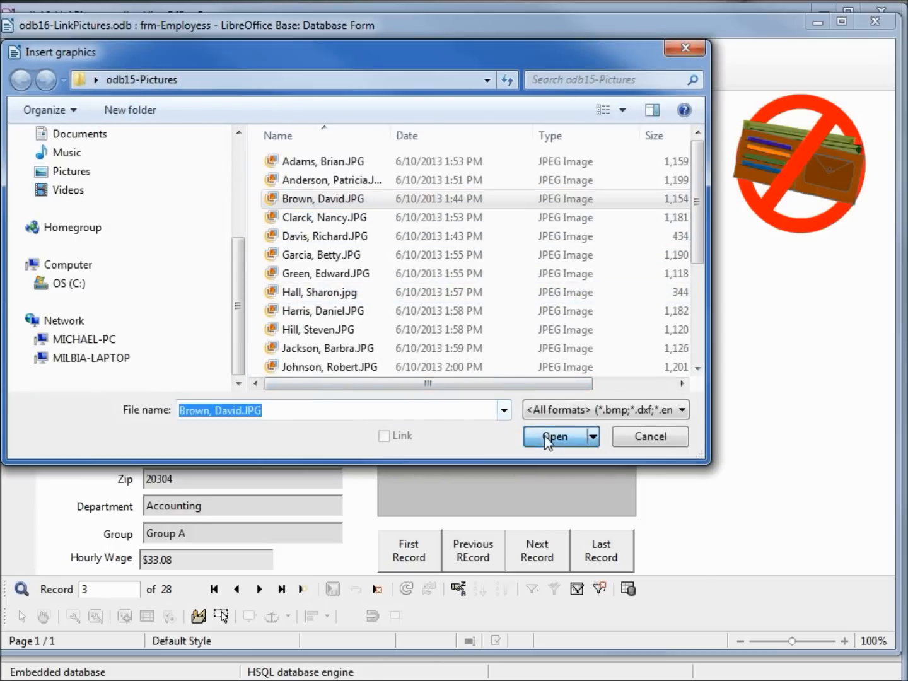
{"action": "left_click", "coordinate": [555, 437]}
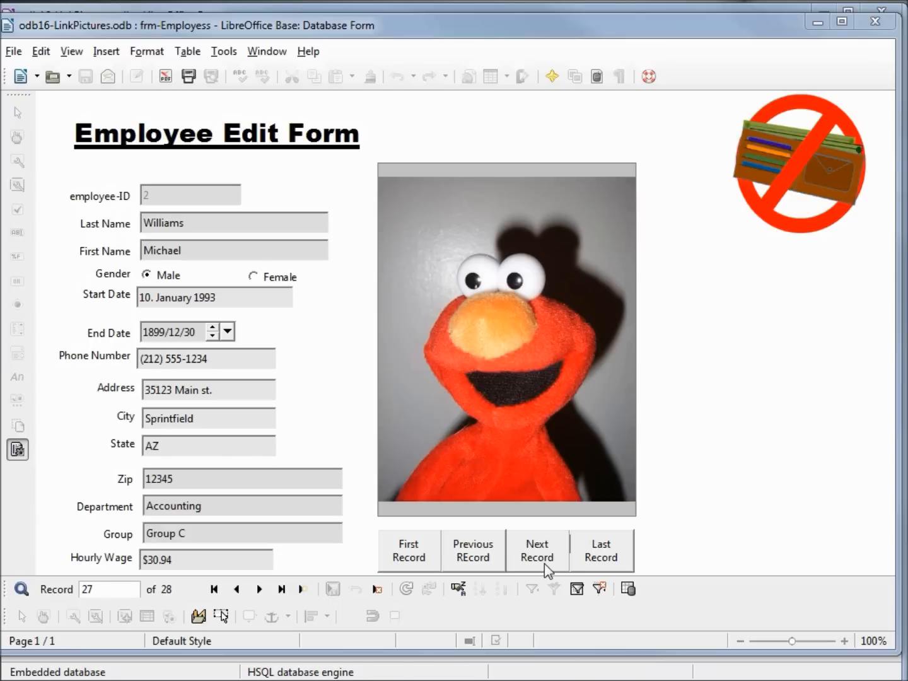
{"action": "mouse_move", "coordinate": [545, 572]}
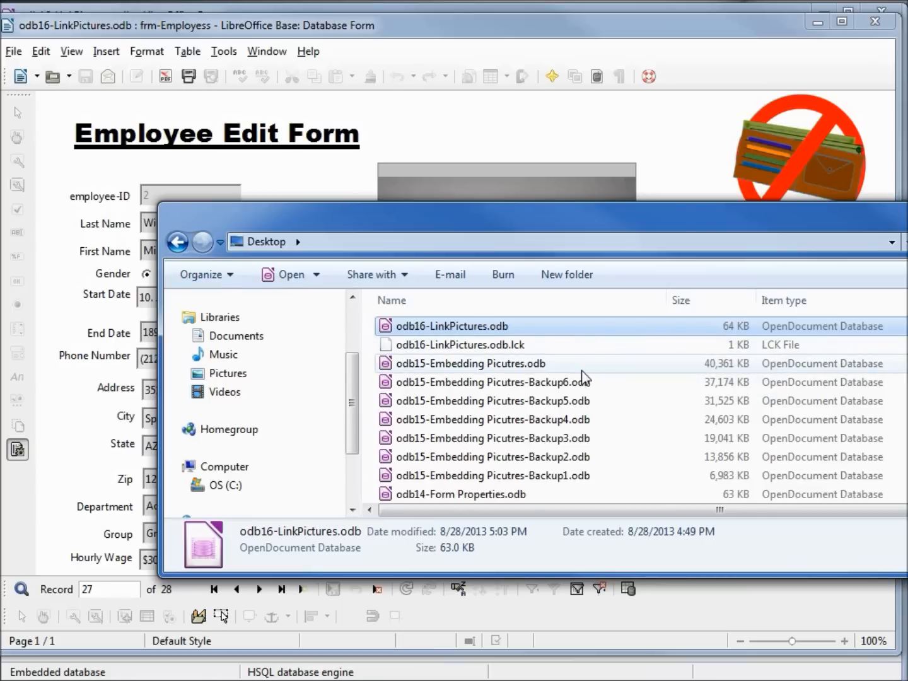
{"action": "left_click", "coordinate": [470, 363]}
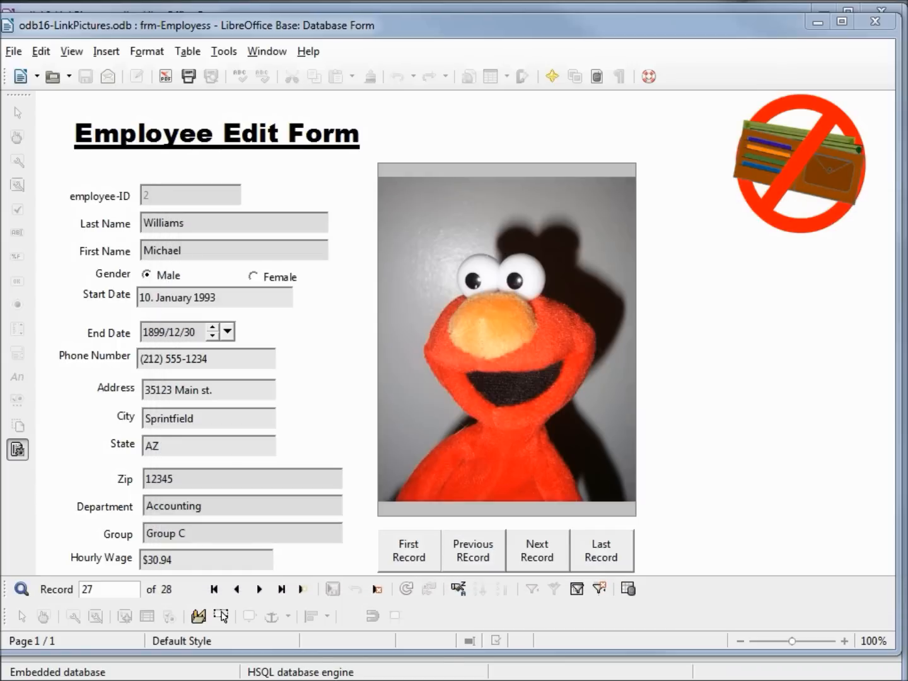
{"action": "mouse_move", "coordinate": [704, 416]}
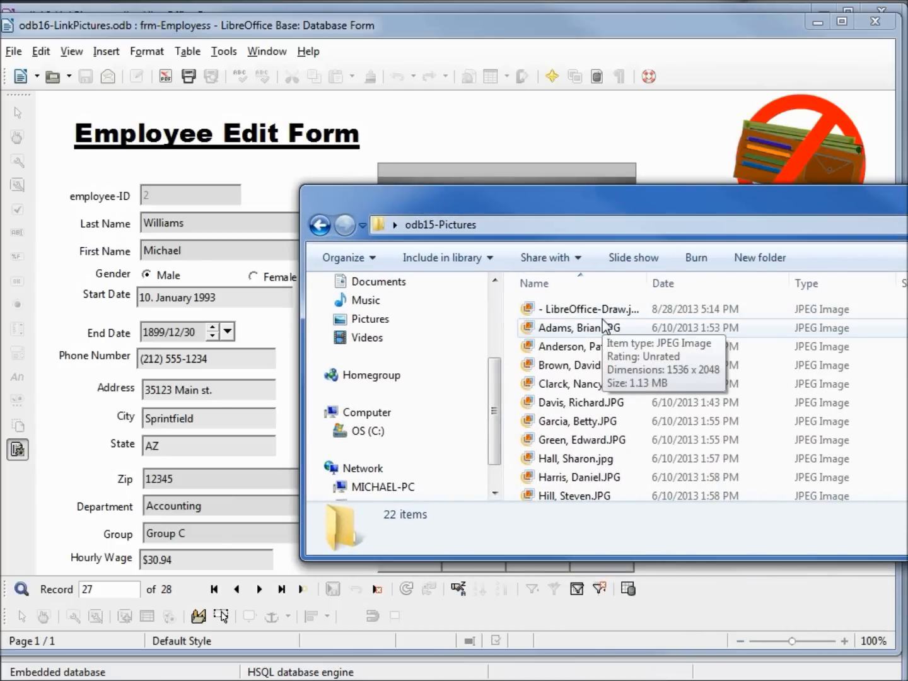
{"action": "mouse_move", "coordinate": [603, 331]}
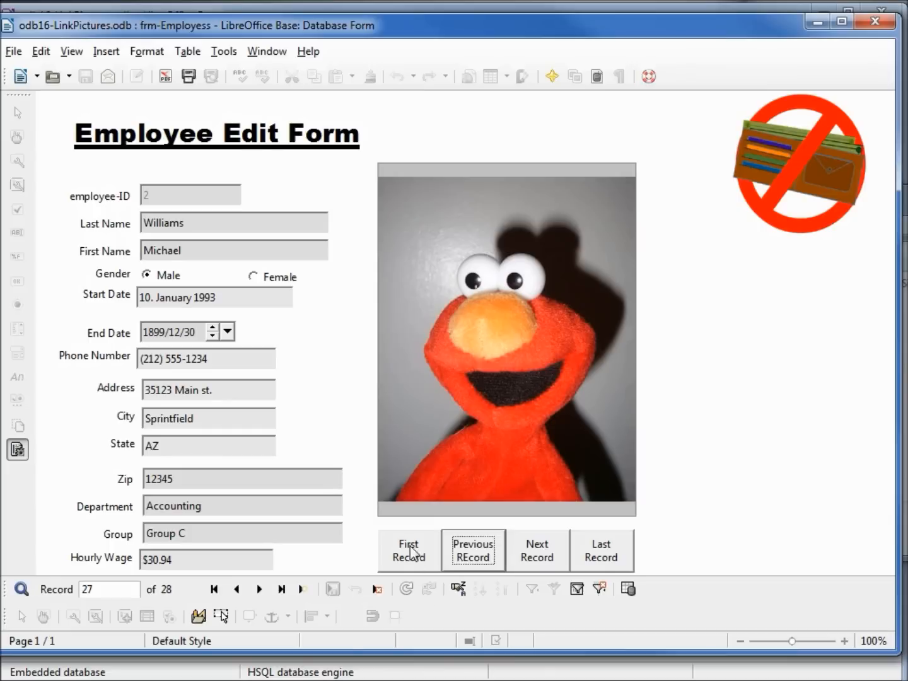
{"action": "left_click", "coordinate": [409, 550]}
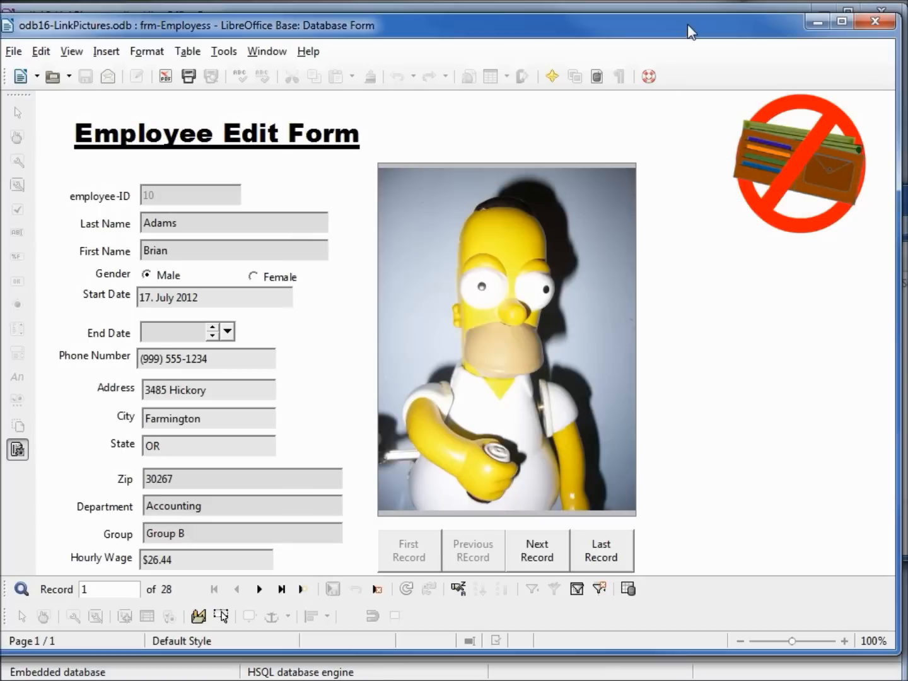
{"action": "left_click", "coordinate": [538, 550]}
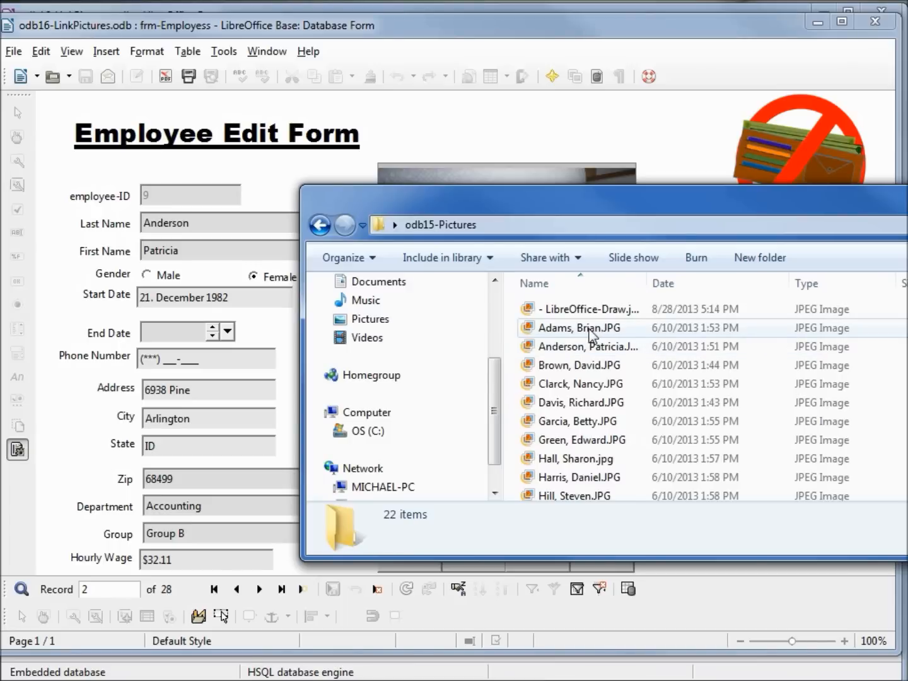
{"action": "right_click", "coordinate": [579, 328]}
{"action": "type", "text": "-old"}
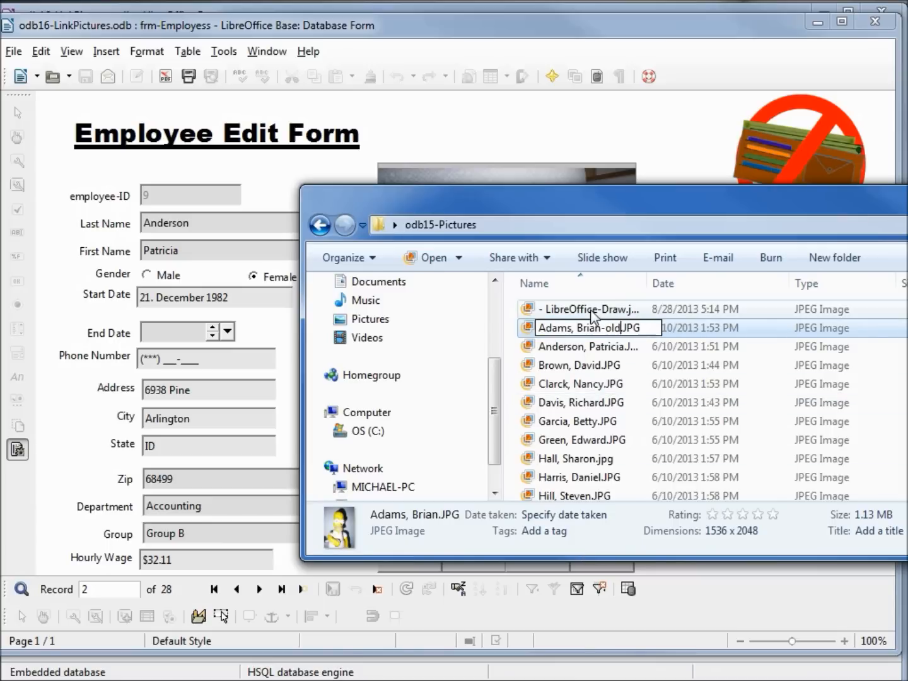
{"action": "right_click", "coordinate": [590, 309]}
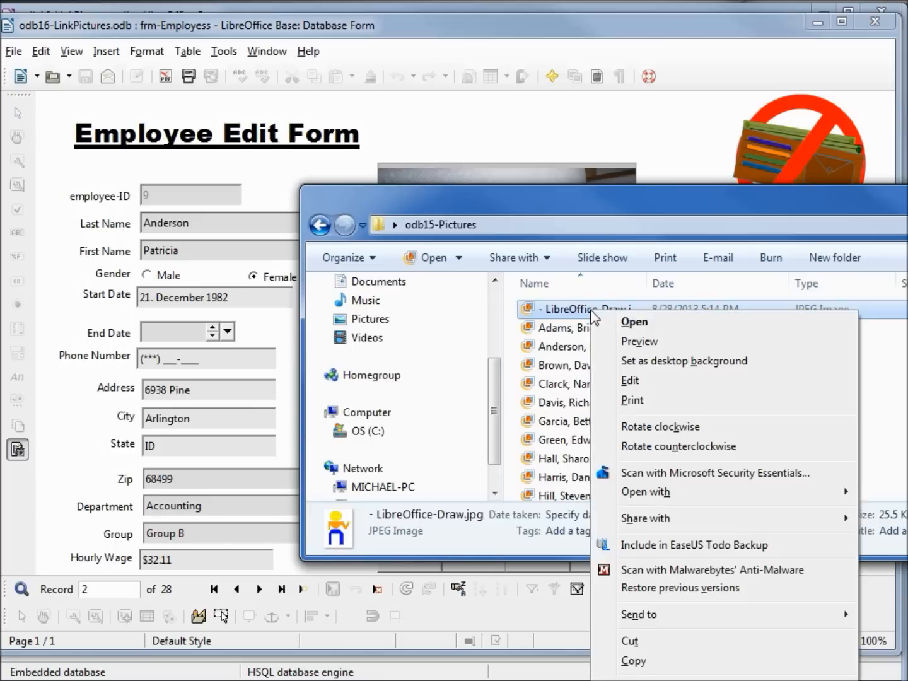